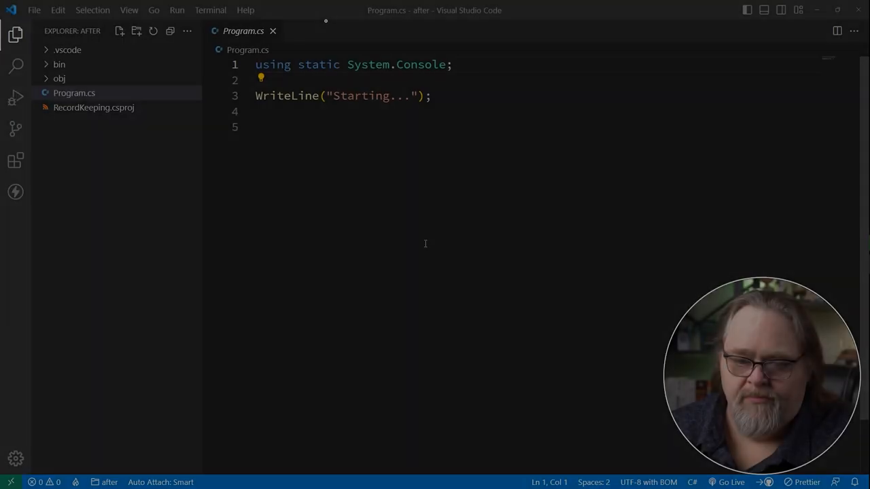
mouse_move(93, 107)
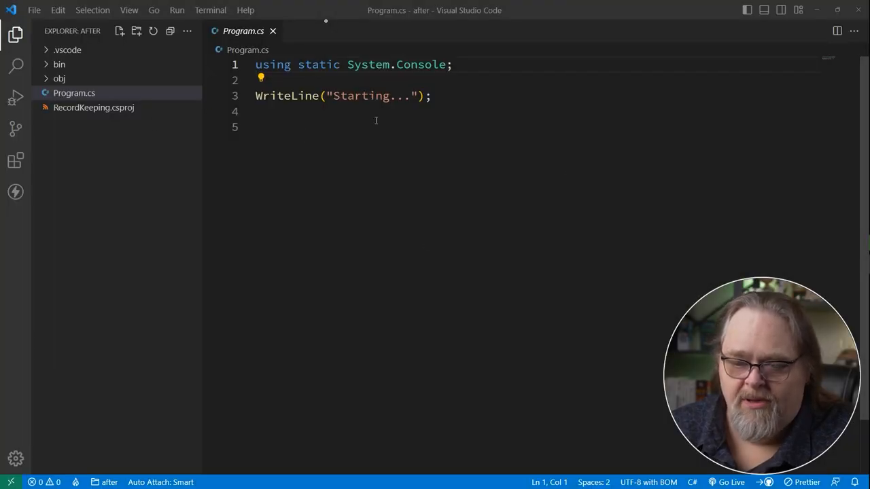
Define a public Product class with int Id, string Name, decimal Price and string? Description properties
click(492, 128)
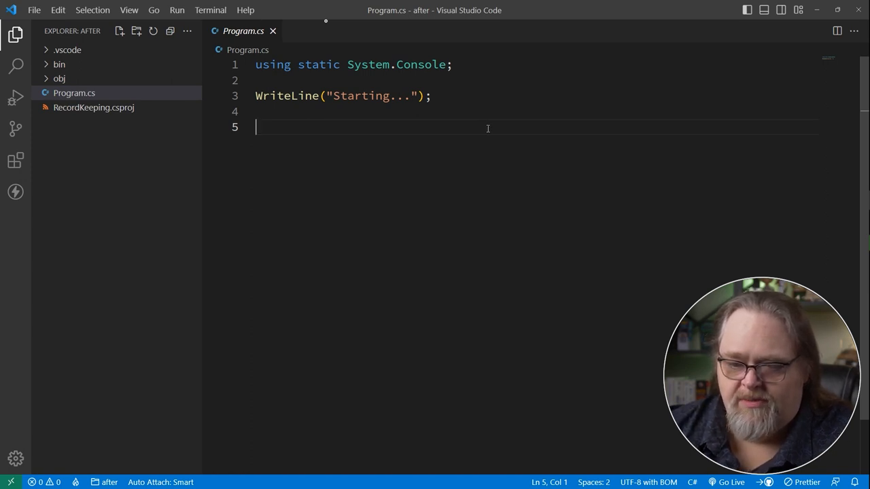
text(public)
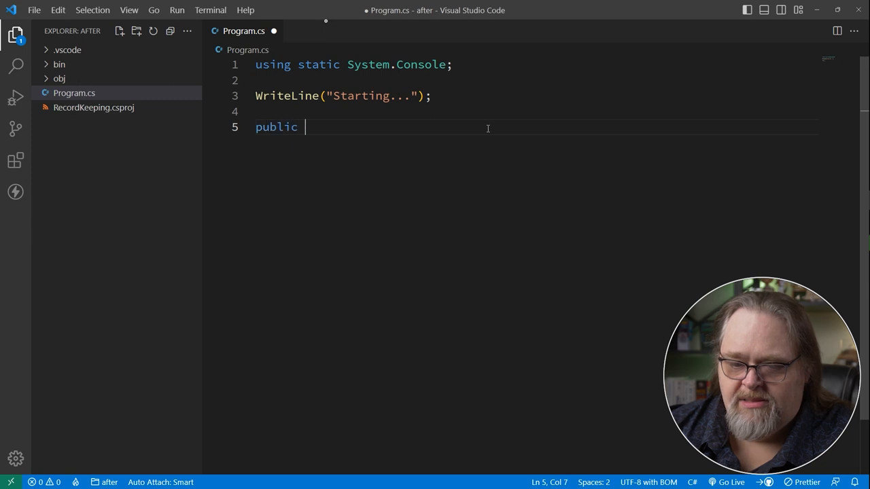
text(class Product)
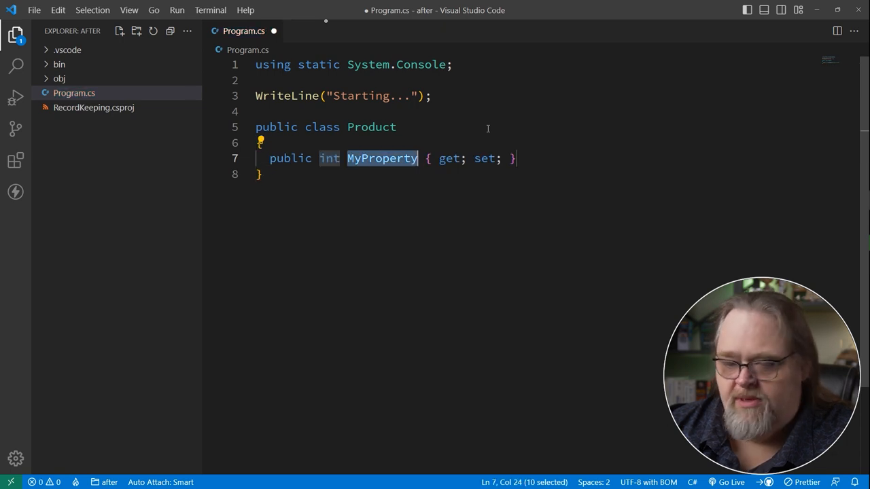
text(public int Id { get; set; })
text(public decimal P { get; set; )
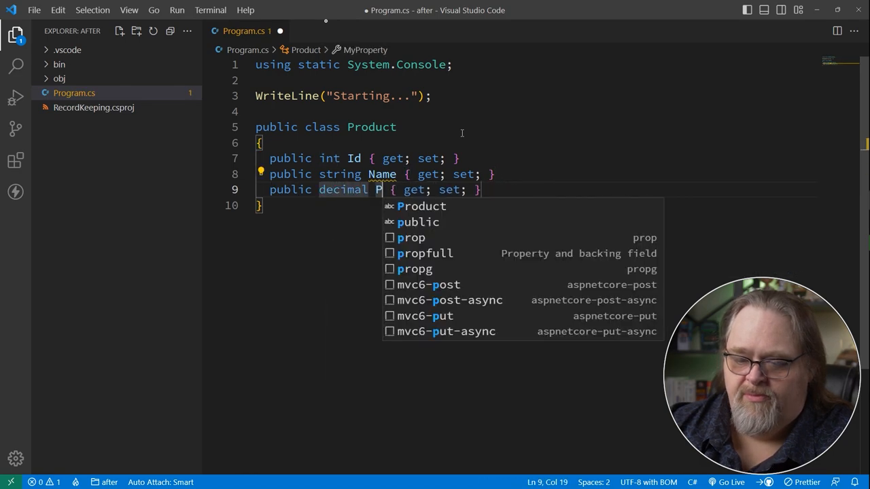
text(rice { get; set; })
text(public string?)
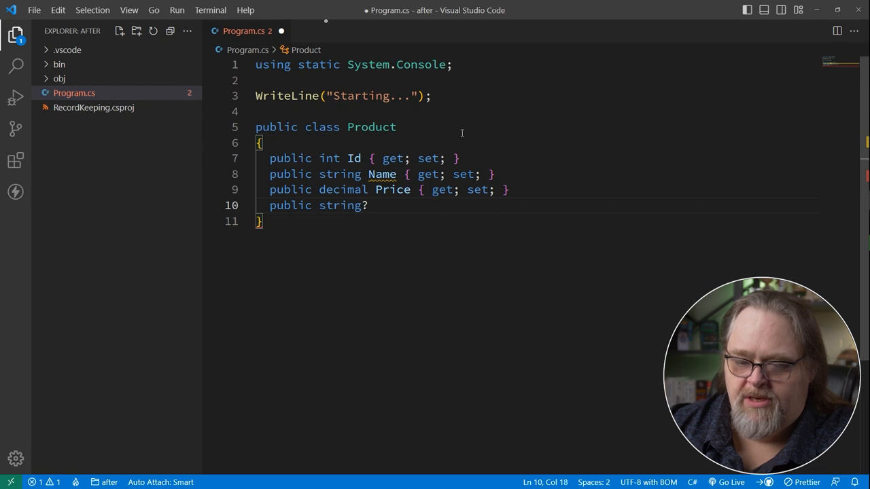
text(Description { get; set;)
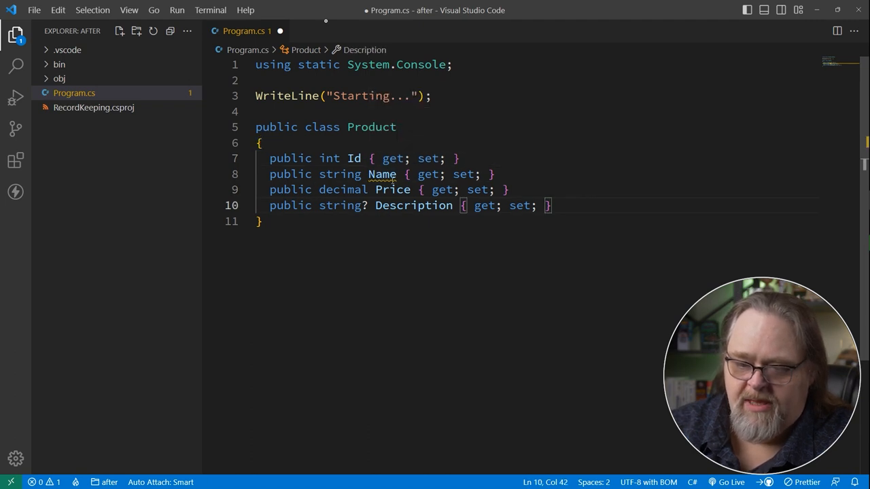
click(261, 143)
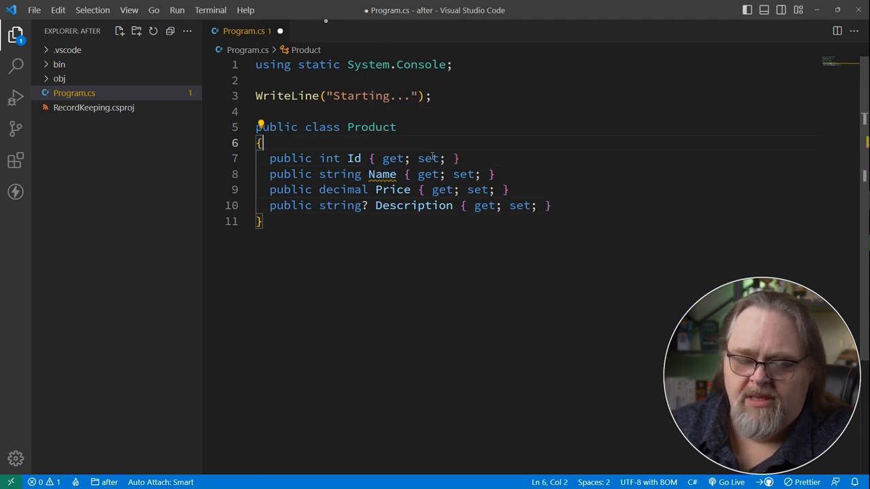
mouse_move(603, 203)
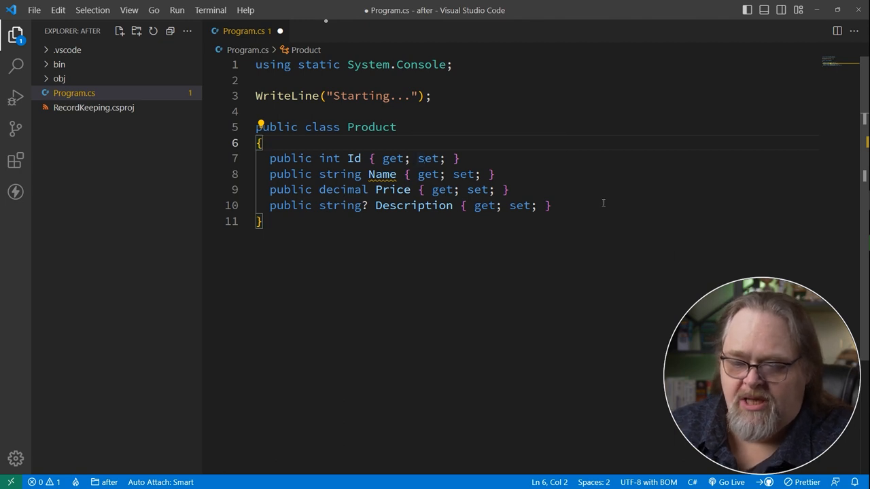
Add the 'required' modifier to Product's string Name property
click(496, 174)
text( required)
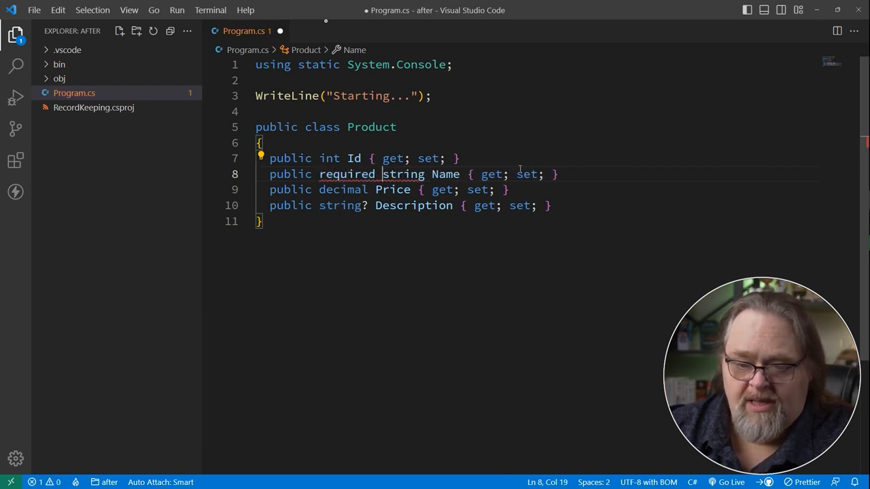
mouse_move(527, 174)
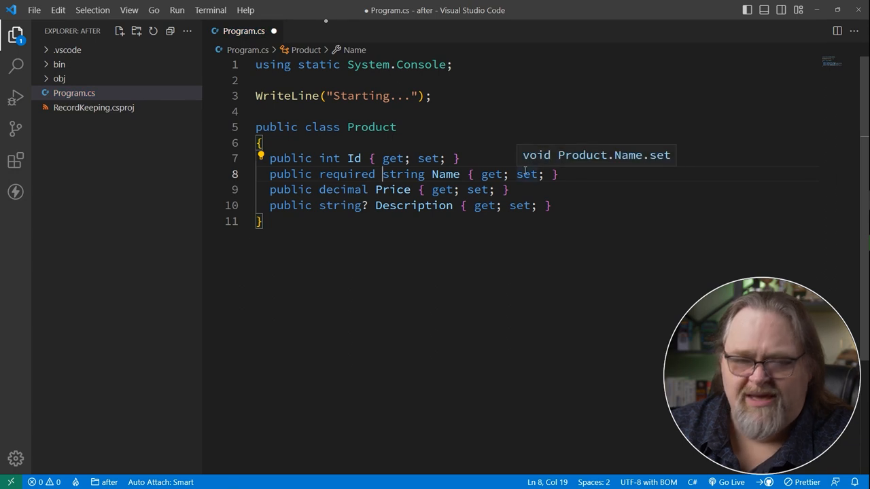
click(384, 189)
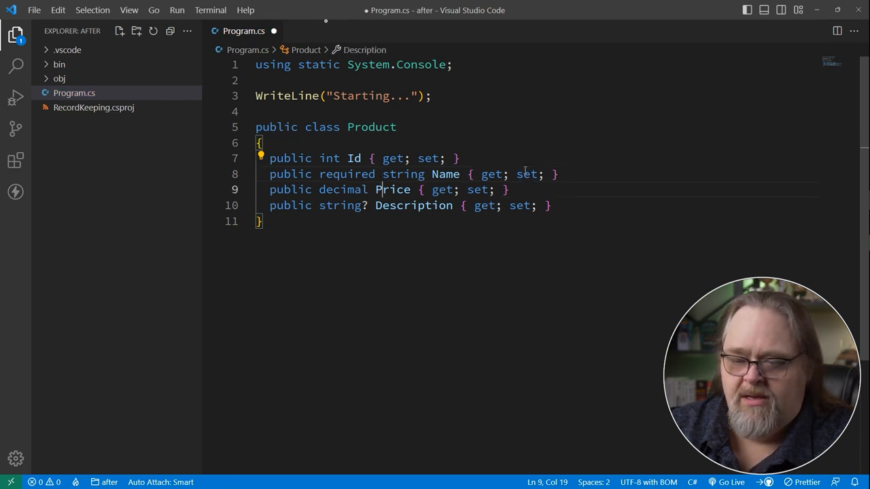
Create var product = new Product() with Name "Tomato" and Price 2.99m, briefly commenting out Name
key(Enter)
text(Price = 2.99)
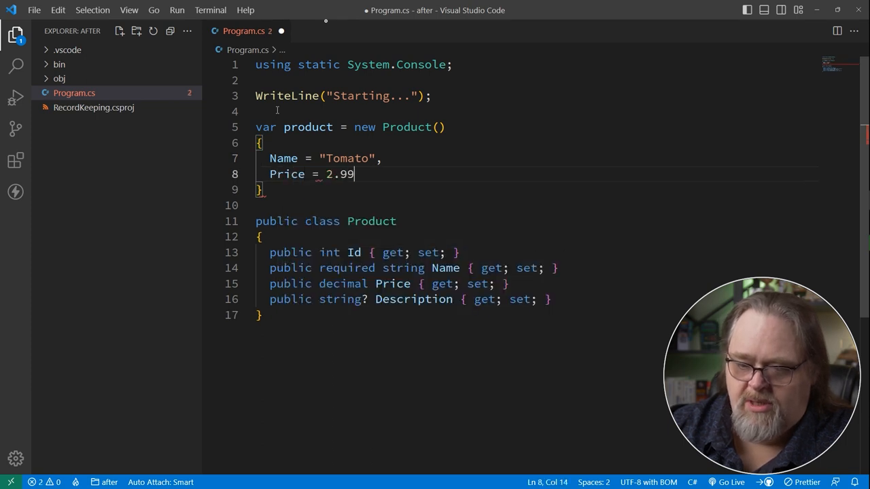
text(m;)
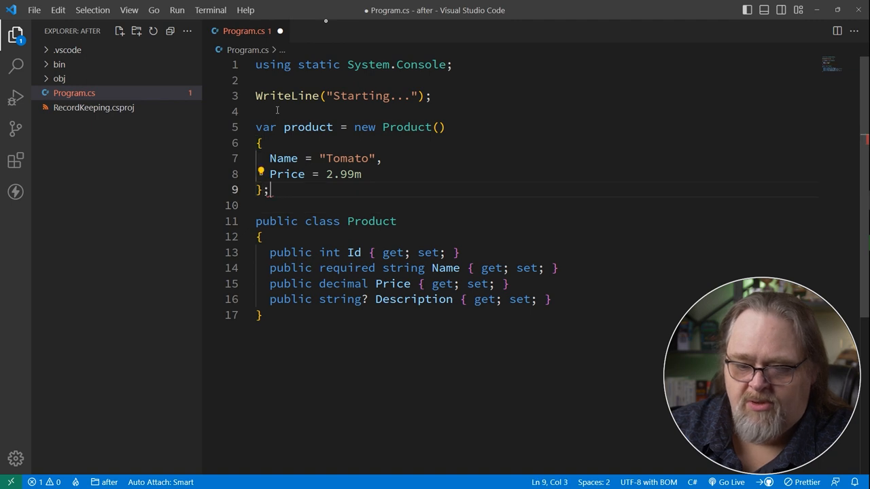
click(380, 230)
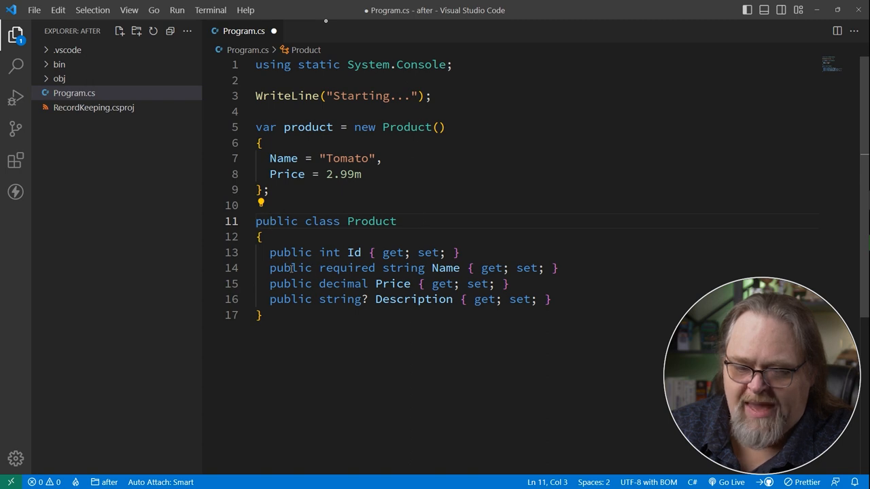
mouse_move(403, 281)
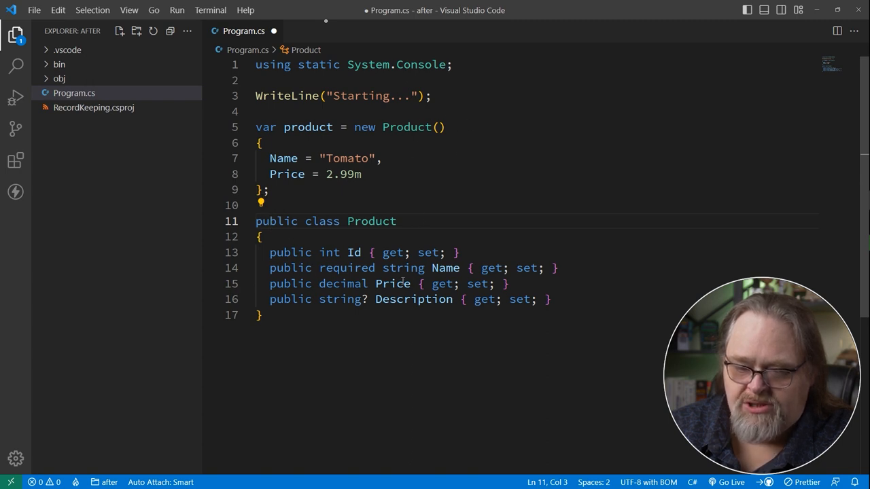
click(271, 159)
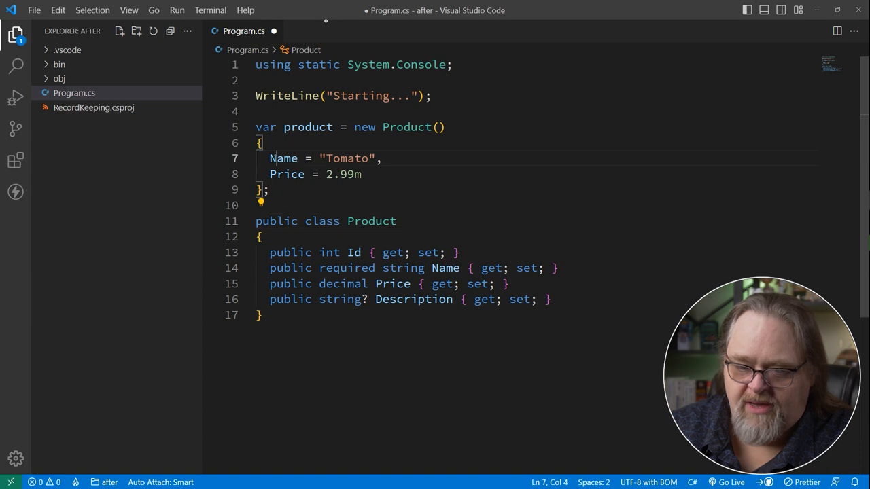
key(ctrl+/)
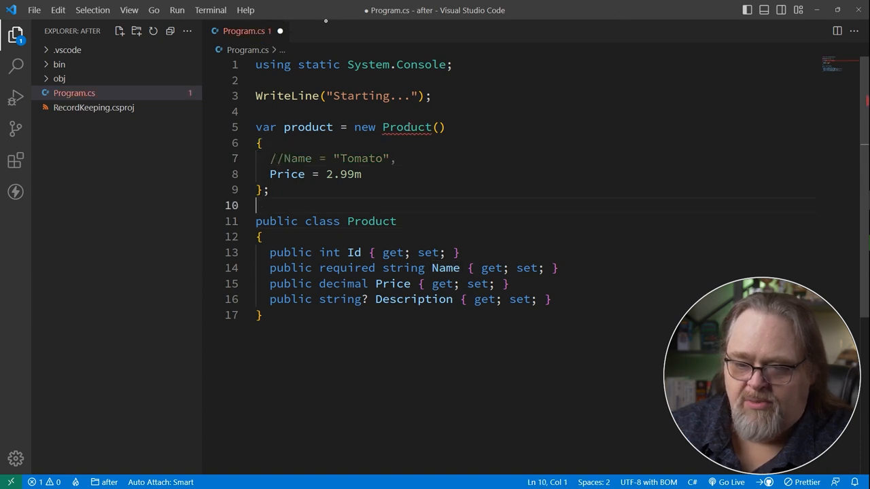
click(278, 158)
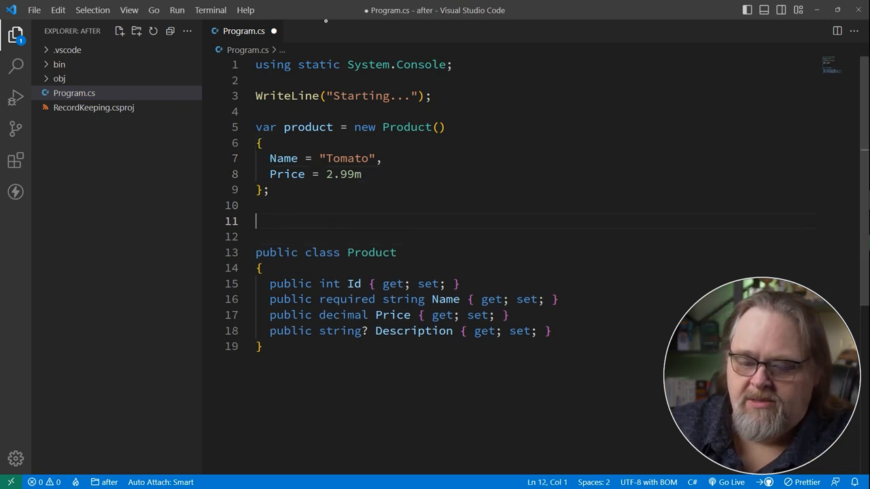
Assign product to a new product2 variable and start a WriteLine with an interpolated string
text(var produc)
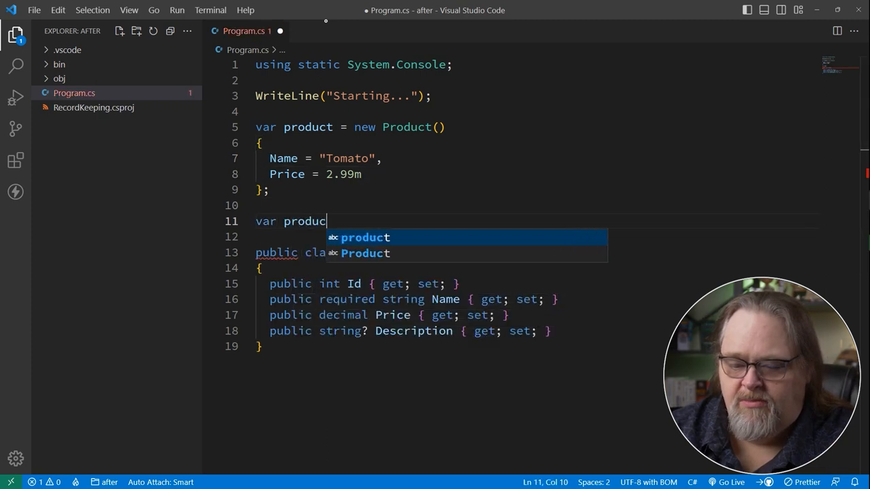
text(t2 = product;)
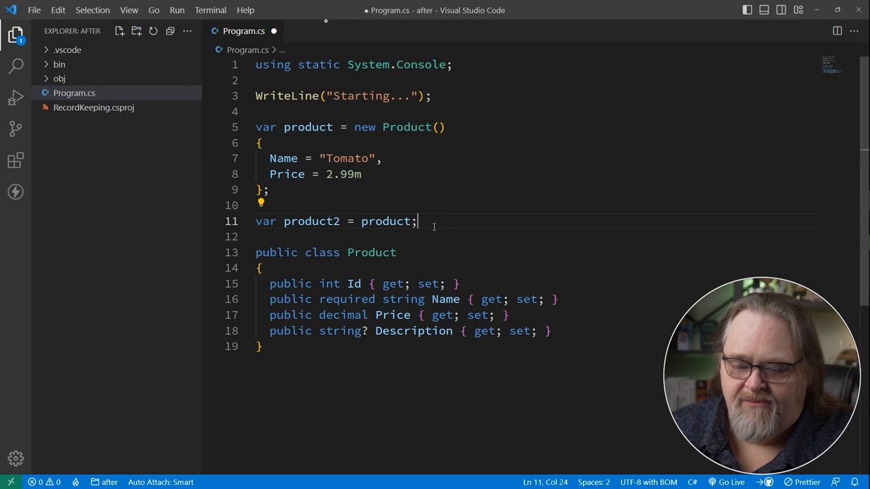
key(Enter)
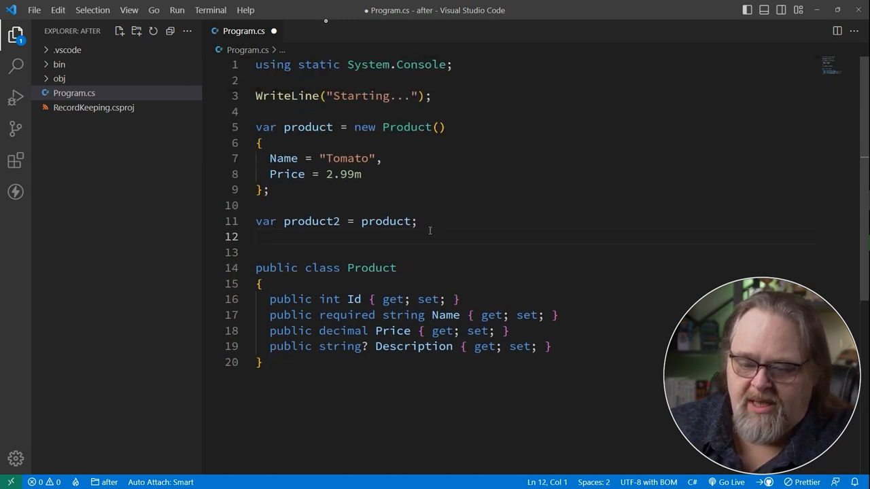
text(WriteLIne)
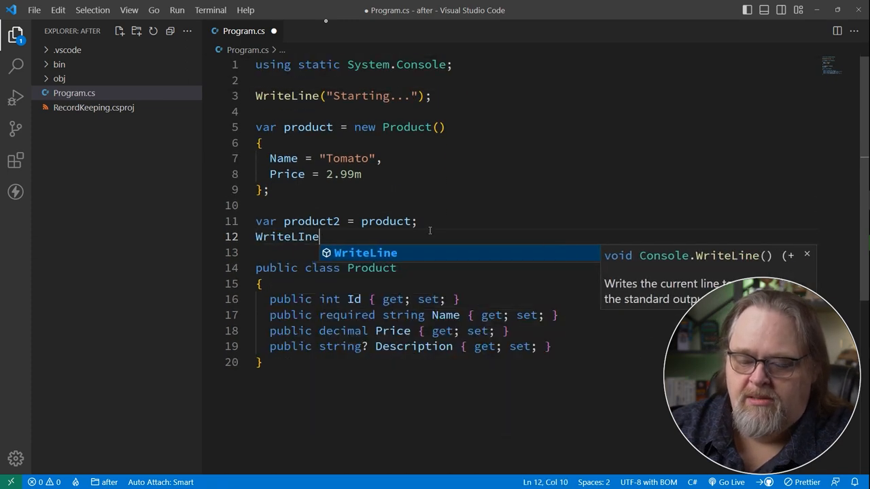
text(($"{product}"))
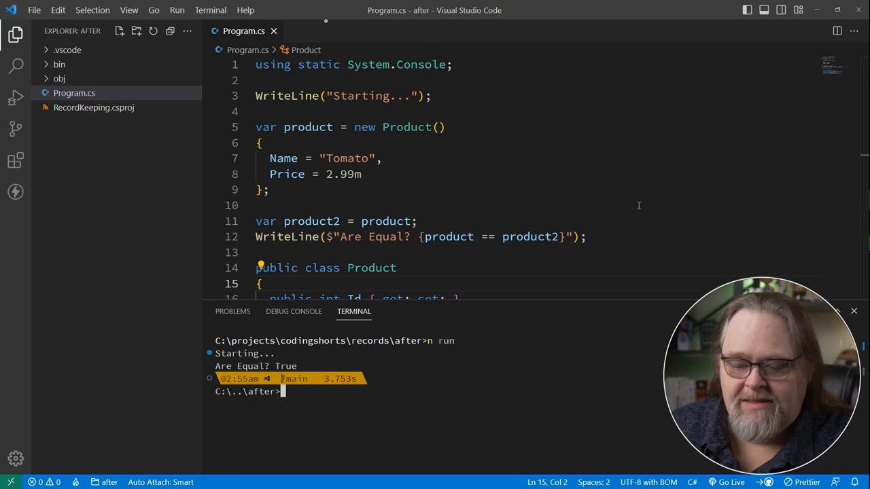
Scroll the editor to review the product == product2 equality printout
scroll(down, 3)
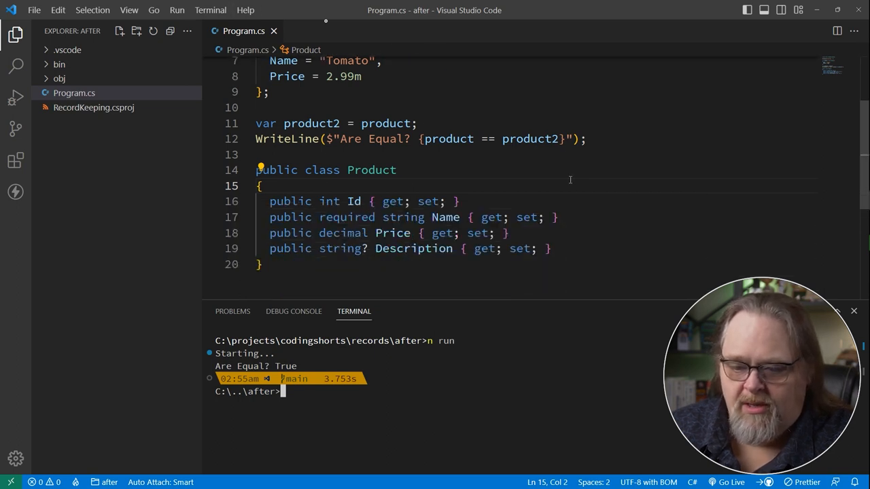
scroll(up, 3)
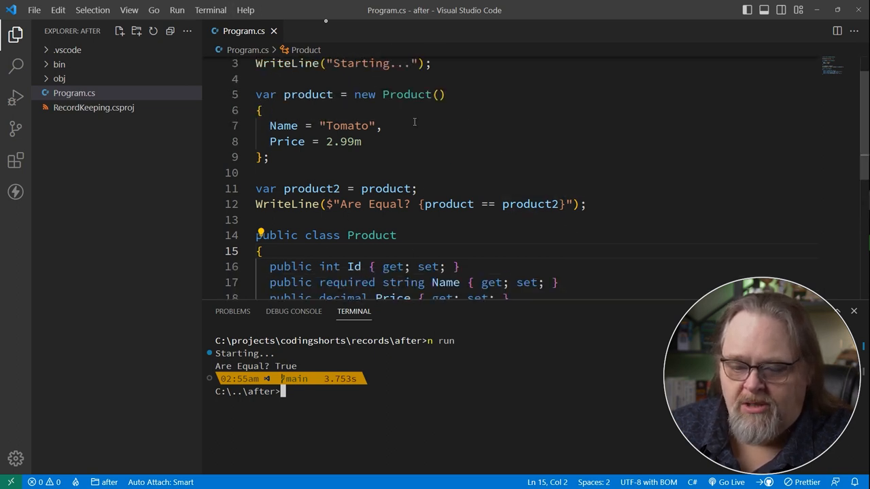
mouse_move(530, 204)
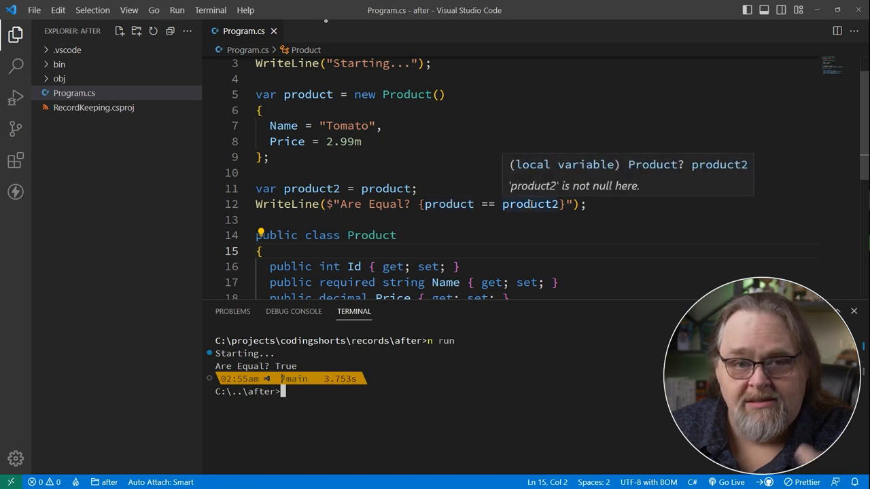
mouse_move(439, 201)
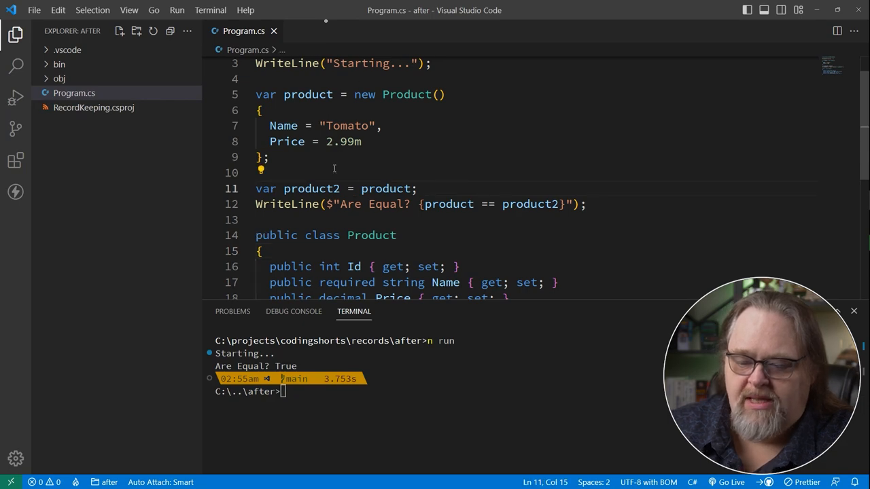
Make product2 a separate new Tomato Product at 2.99m, adding a blank line before the check
text(new Produ)
click(515, 392)
text(n run)
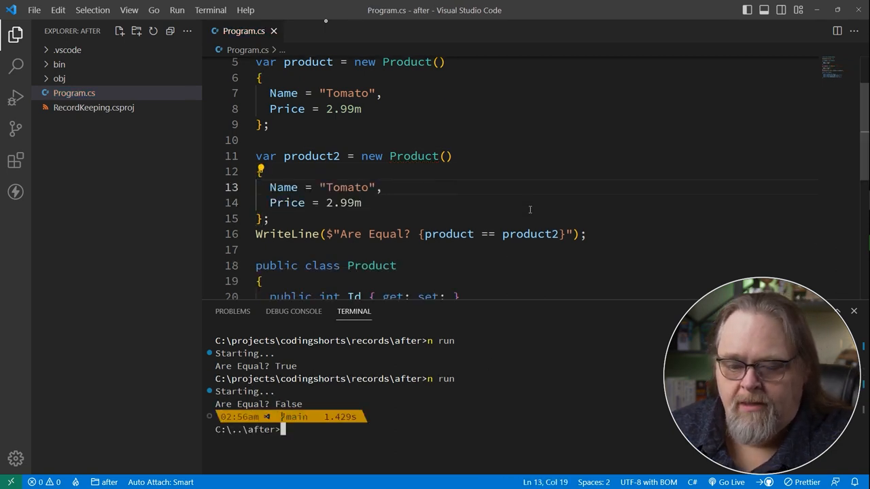
key(Enter)
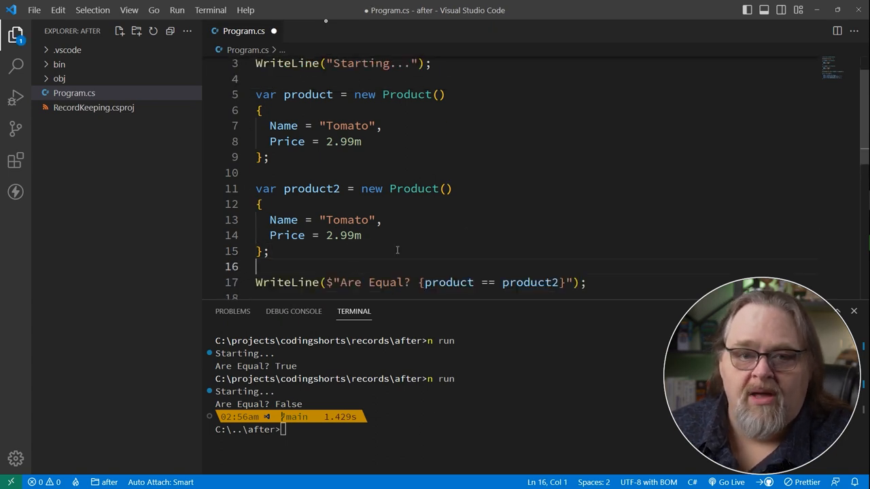
mouse_move(515, 166)
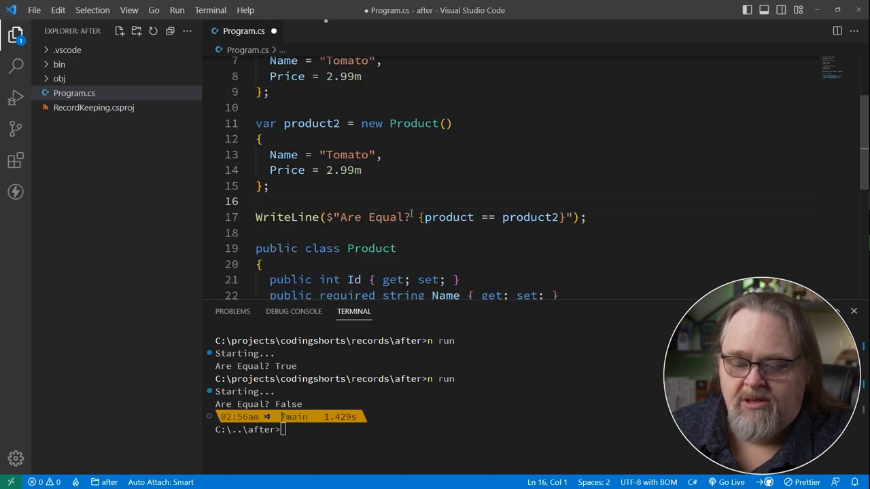
mouse_move(448, 217)
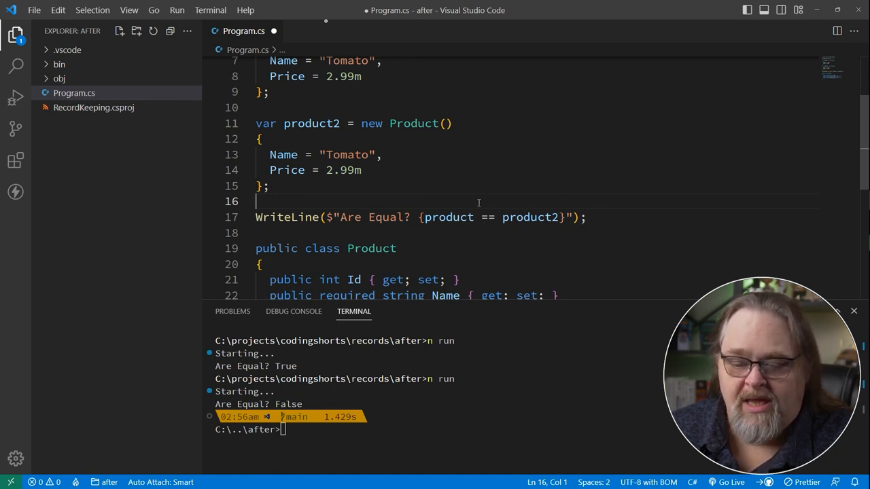
Replace the 'class' keyword on Product with 'record'
double_click(322, 117)
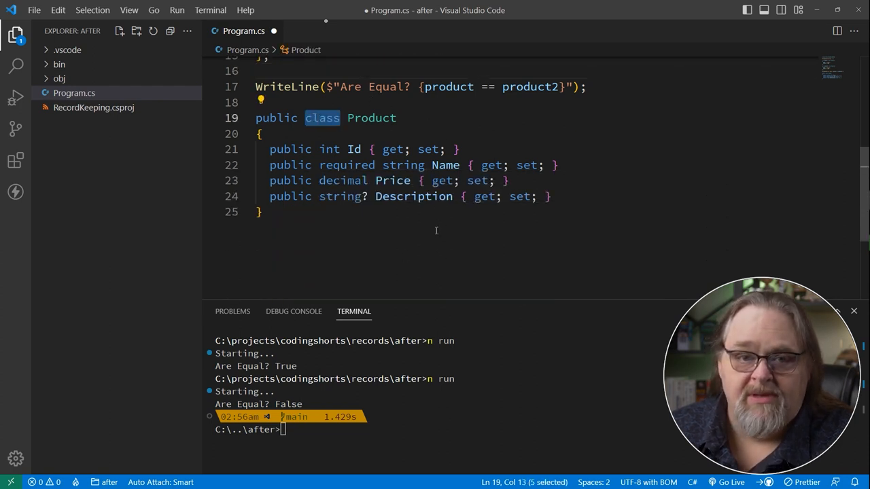
mouse_move(558, 232)
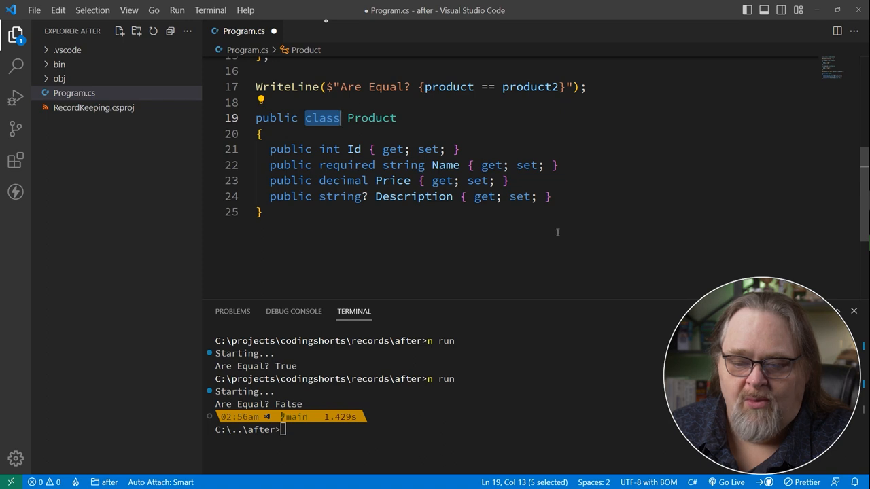
scroll(up, 3)
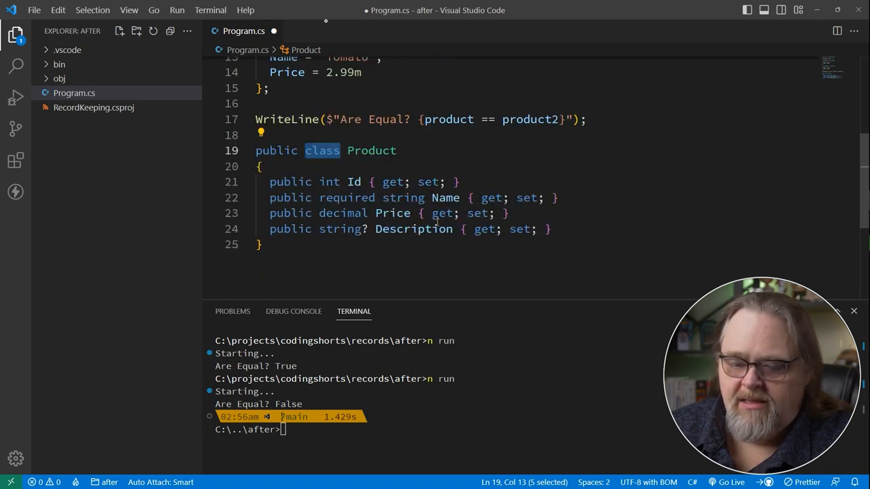
text(record)
click(437, 429)
text(n run)
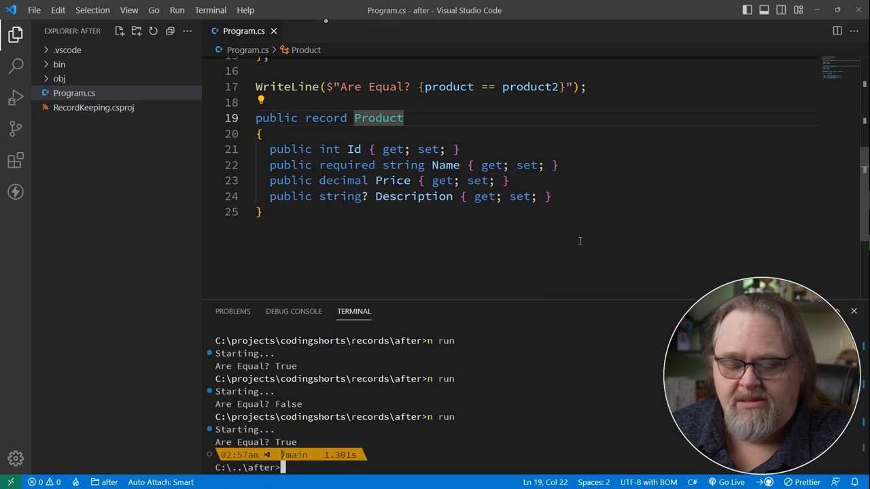
scroll(up, 3)
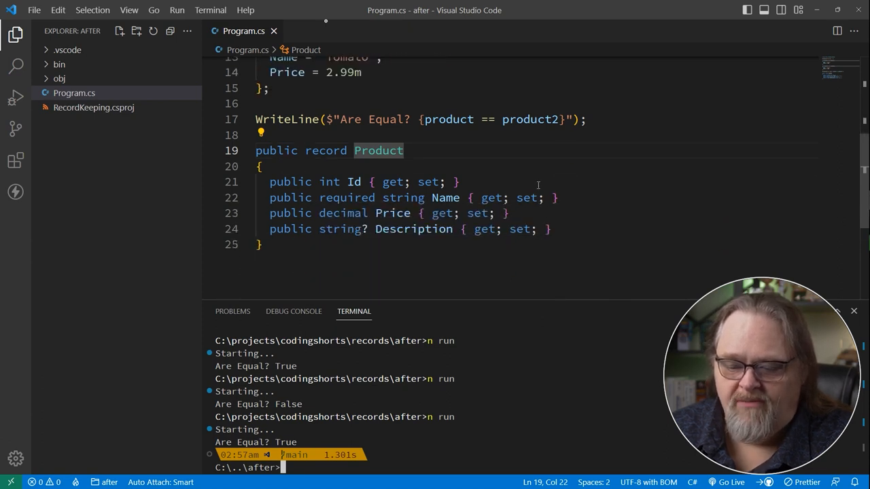
scroll(up, 3)
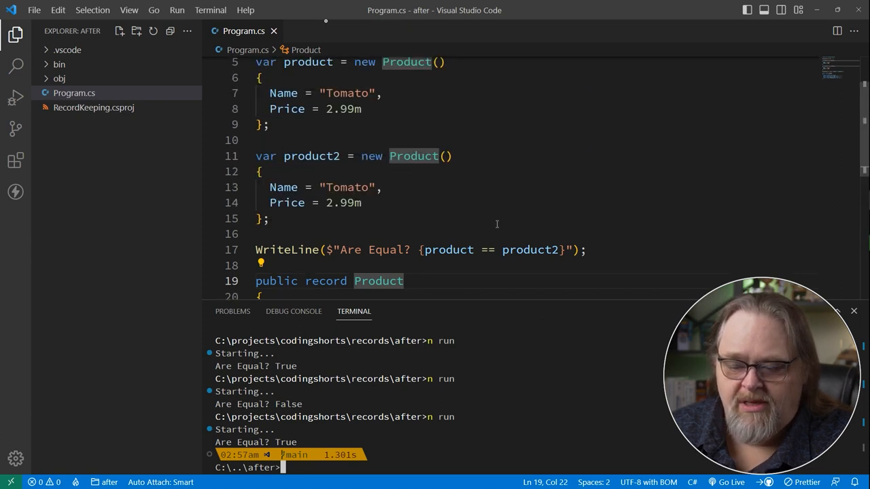
scroll(down, 3)
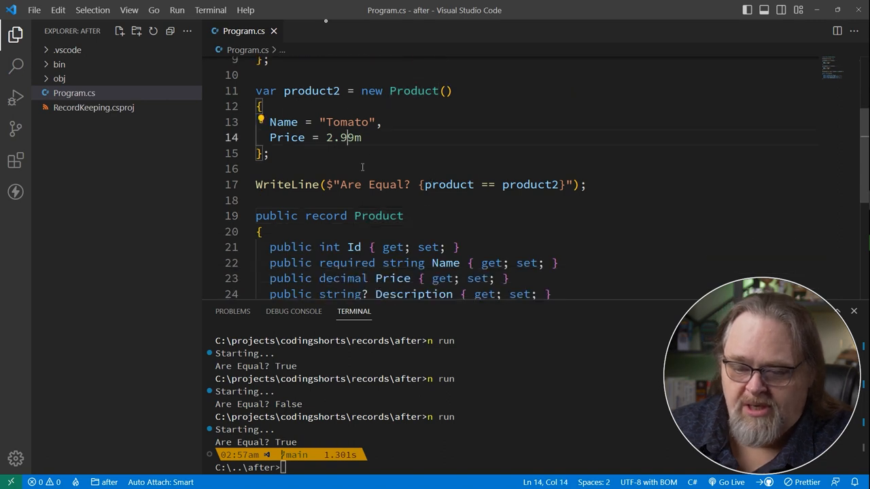
Change product2's Price from 2.99m to 2.98m
text(8)
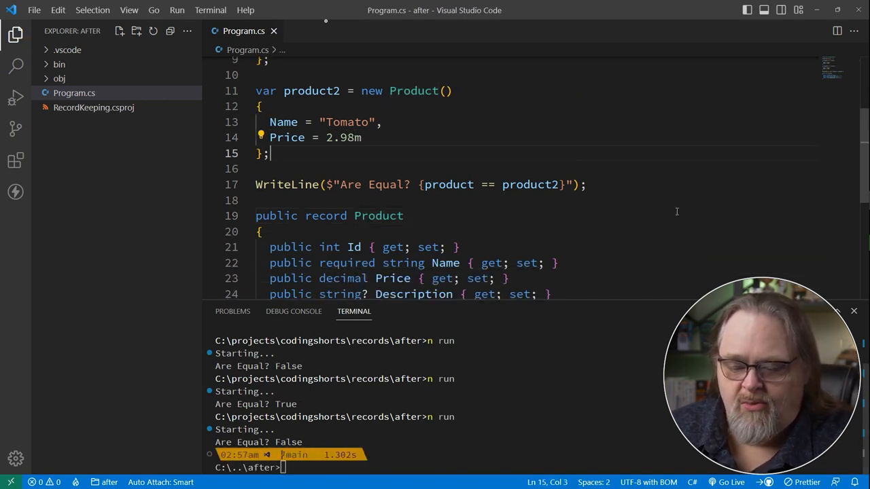
mouse_move(646, 224)
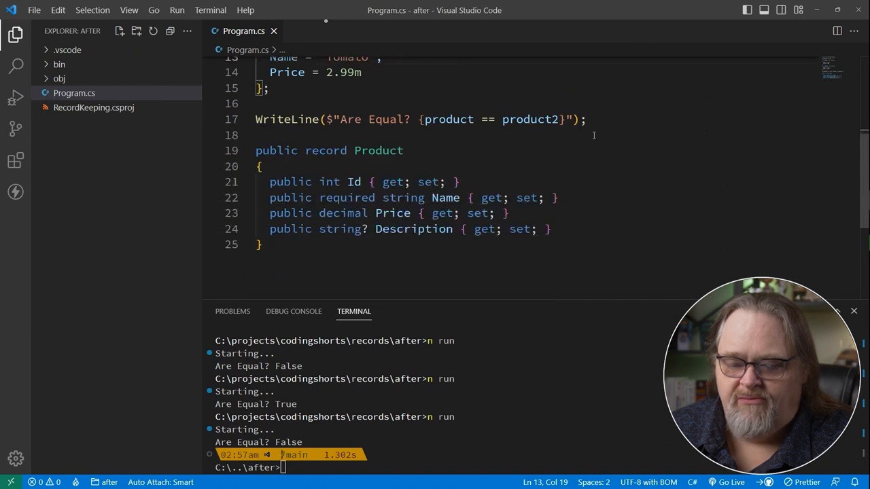
mouse_move(461, 144)
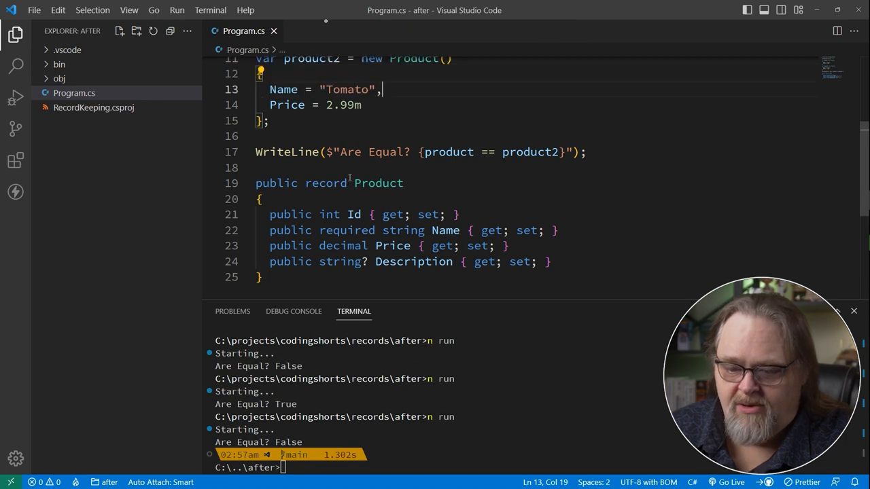
Change Product back to a class and add WriteLine(product.ToString())
text(class)
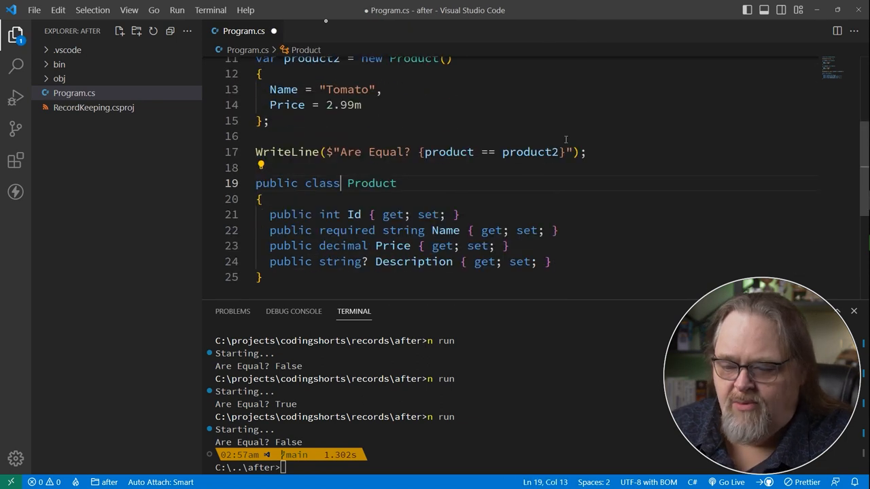
text(W)
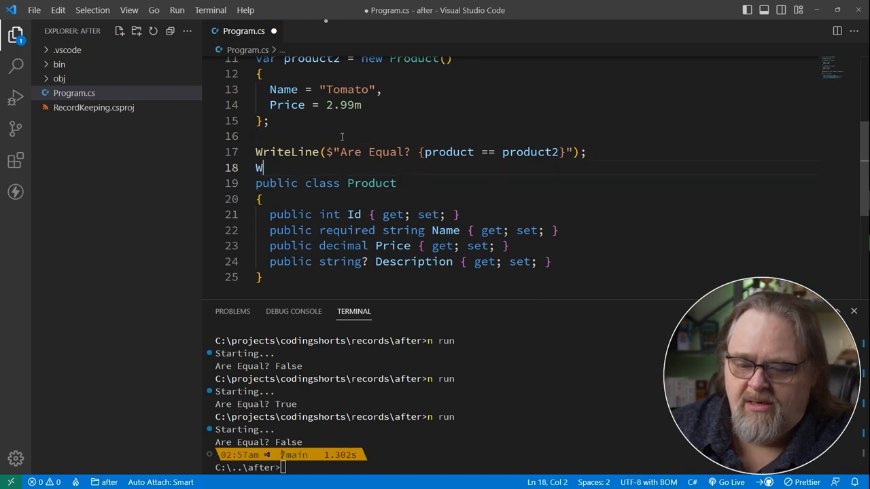
text(riteLine(product.ToString());)
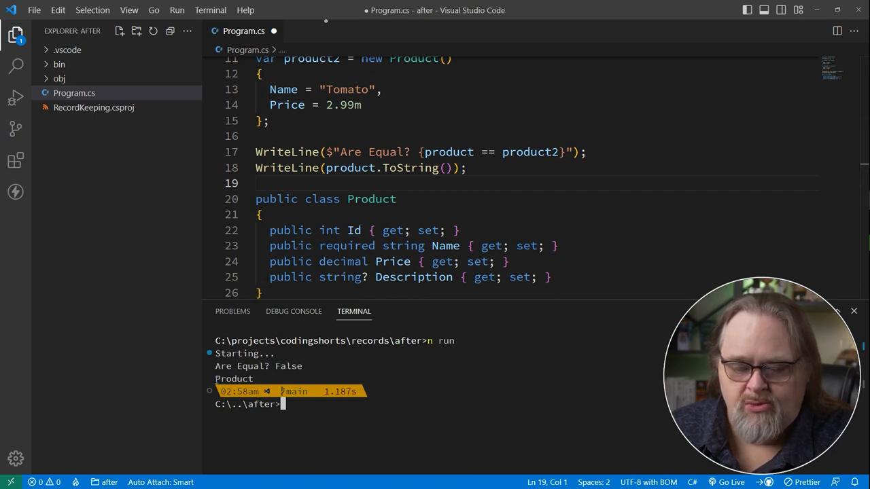
mouse_move(440, 393)
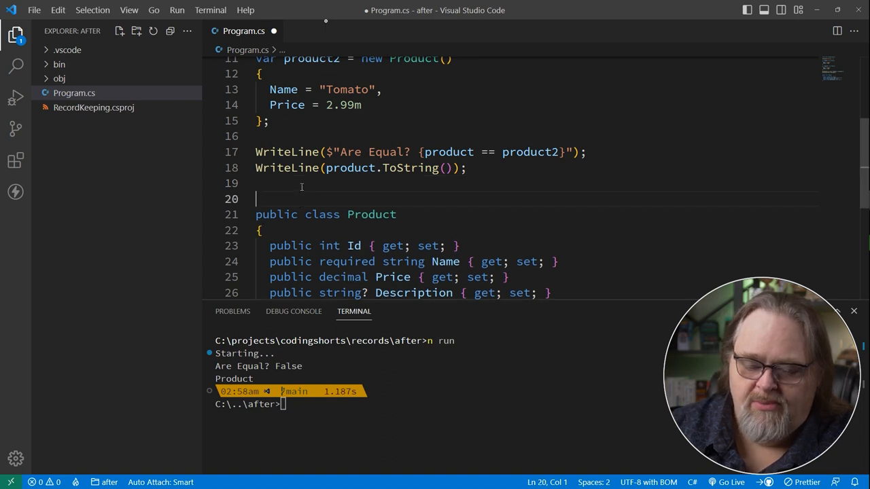
Wrap Product in namespace Foo, add 'using Foo;' at the top, save and rerun
text(namespace Foo)
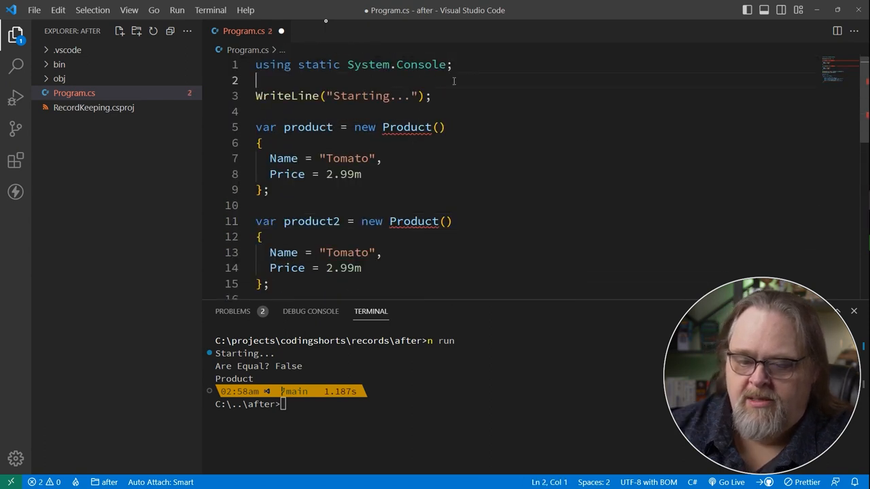
text(using Foo;)
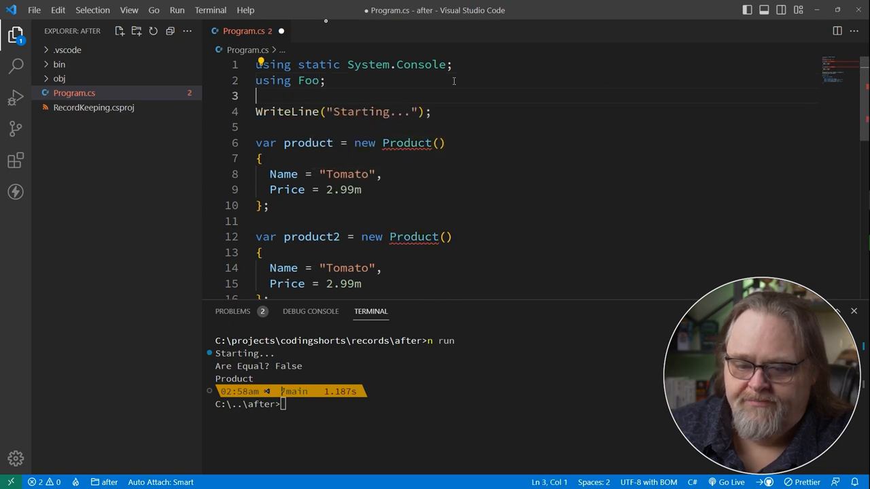
key(ctrl+s)
text(n run)
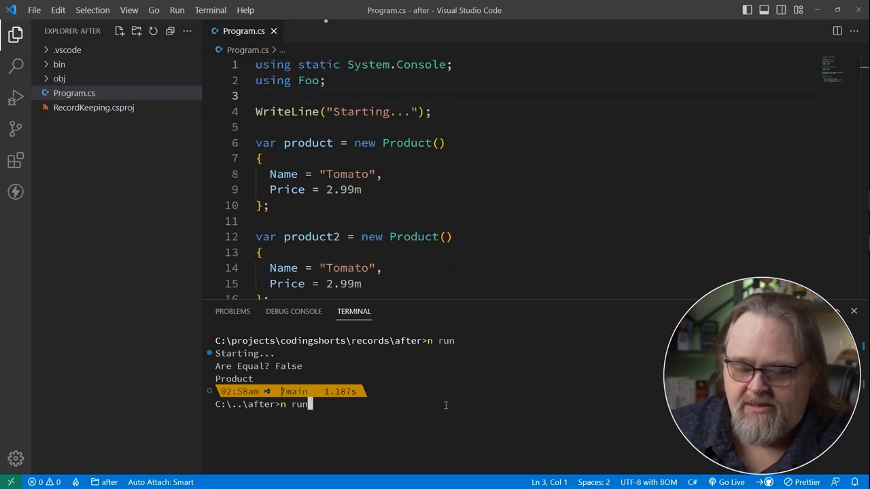
key(Return)
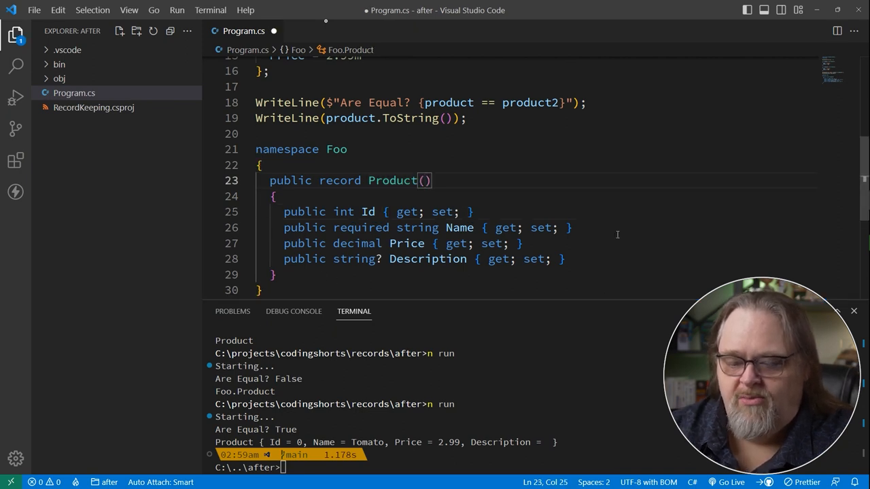
Add positional parameters int Id, string Name, decimal Price and Description to the Product record
text(int Id,)
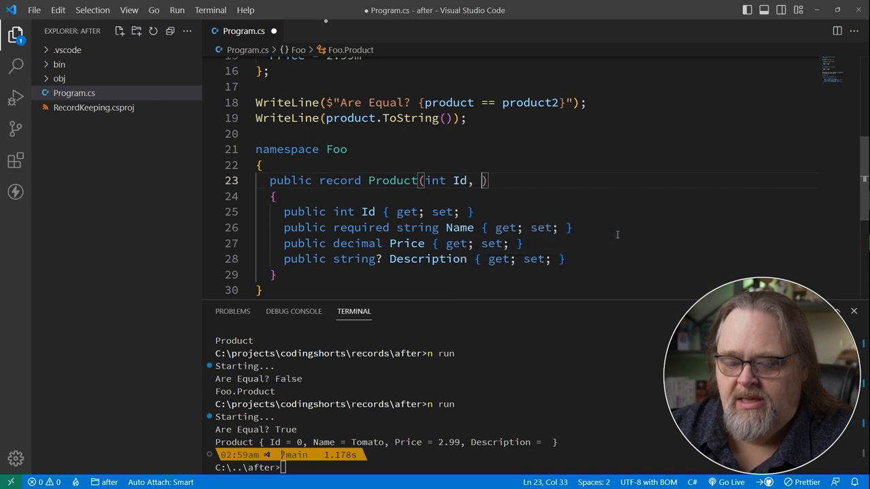
text(string Name,)
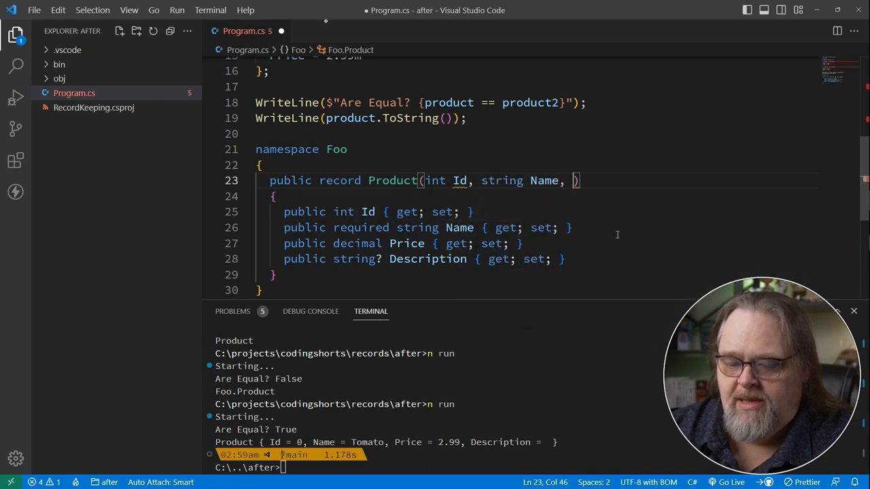
text(decimal Price, string? Description)
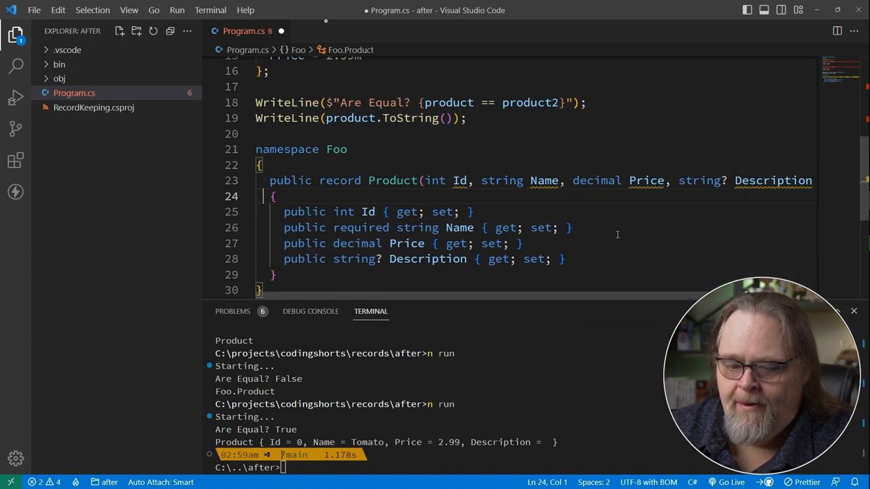
key(ctrl+/)
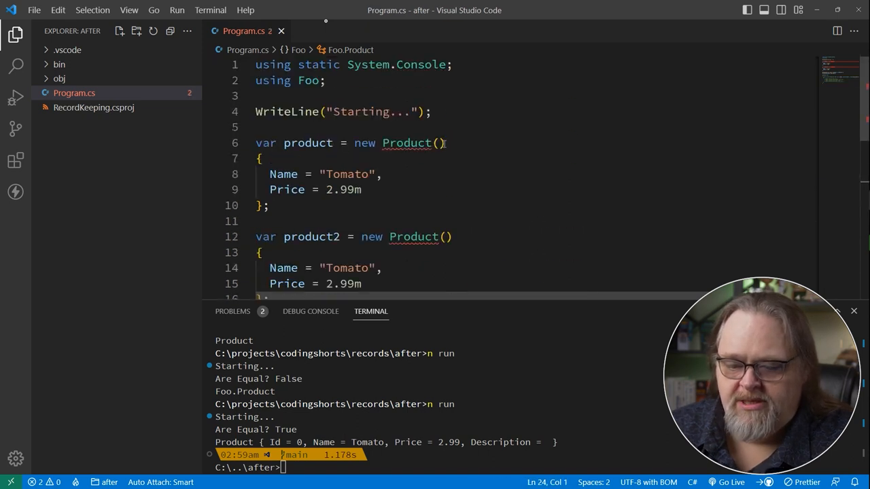
Pass 1, "Tomato" to the first Product and assign Name = name in its constructor
click(441, 143)
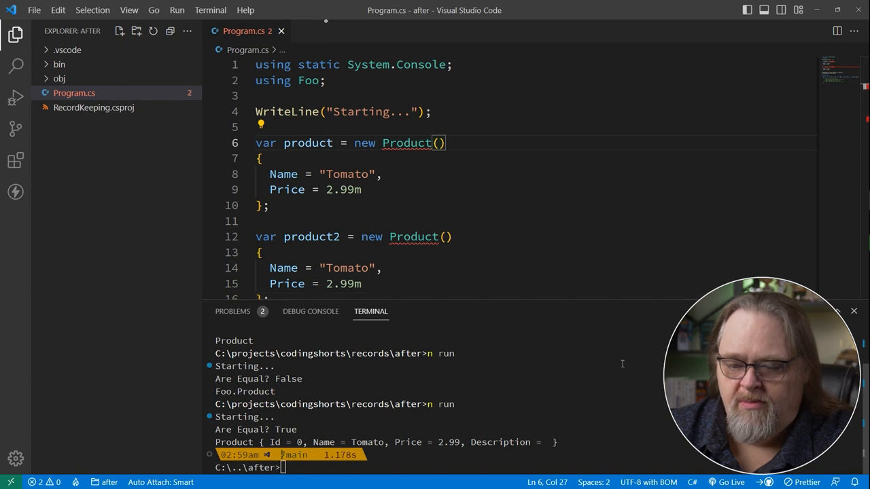
text(1, "Tomato", 2.99m)
text(public Product(string name, decimal Price)
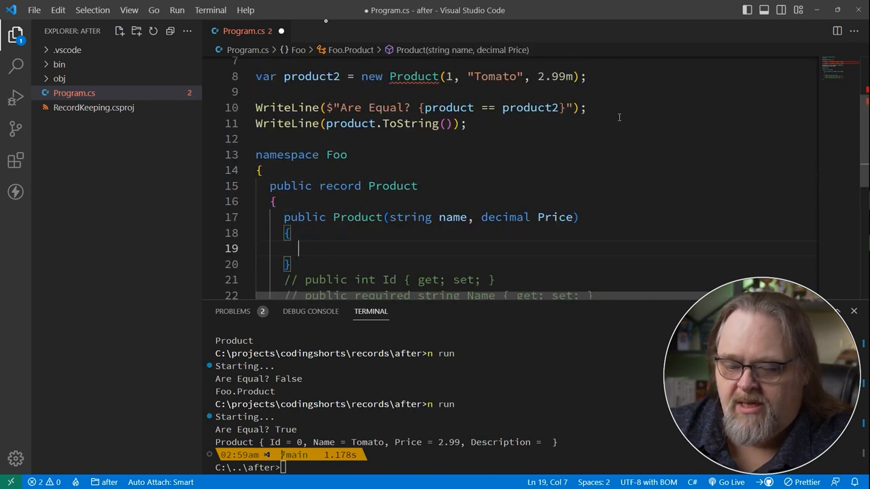
text(Name = name;)
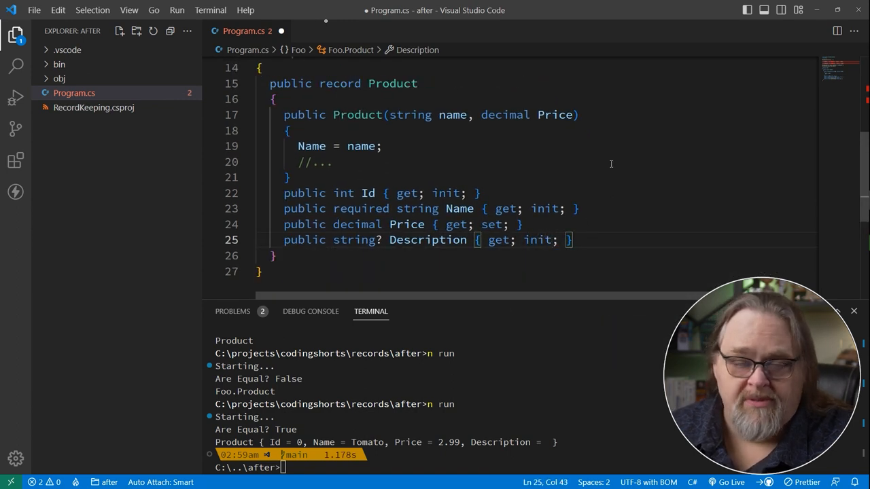
mouse_move(394, 180)
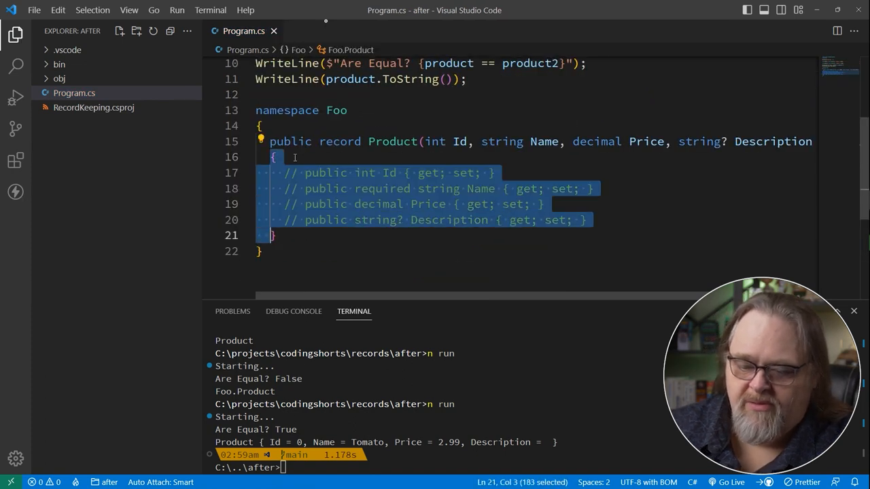
key(Delete)
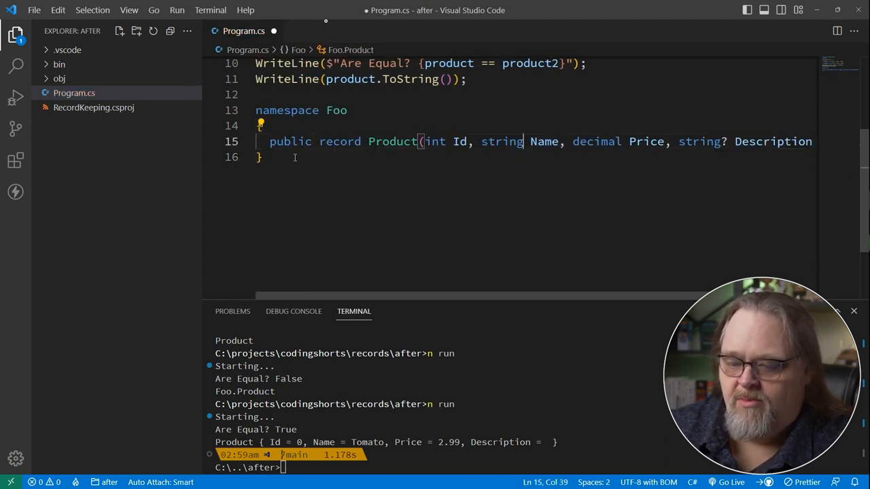
key(Enter)
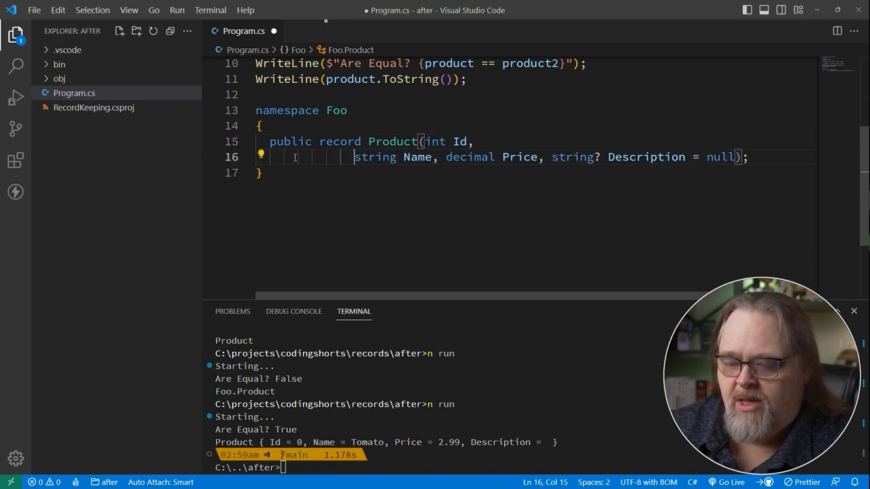
key(Enter)
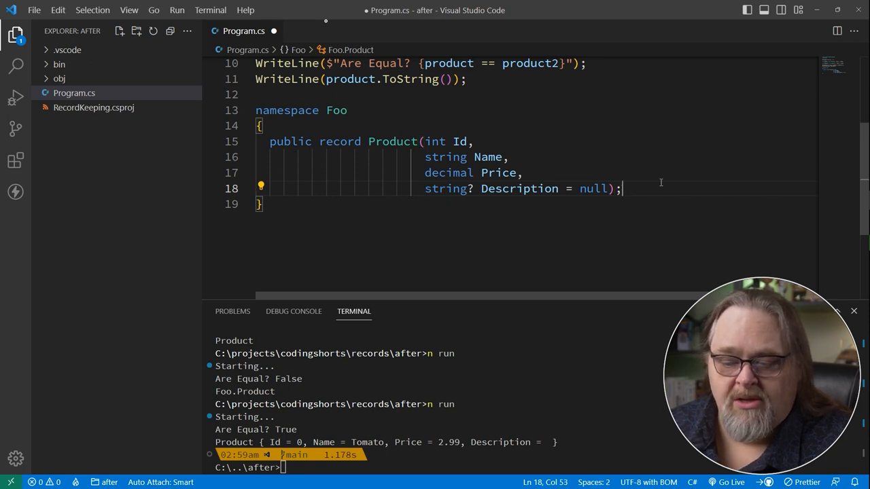
mouse_move(594, 247)
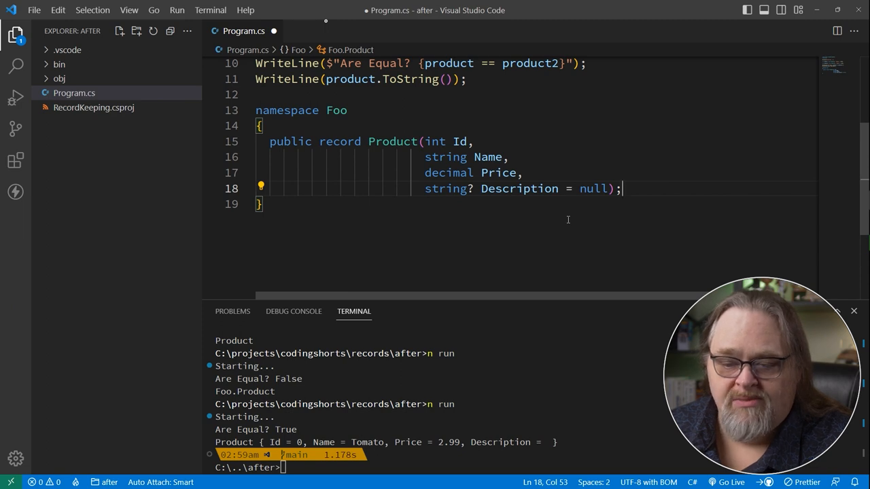
mouse_move(521, 220)
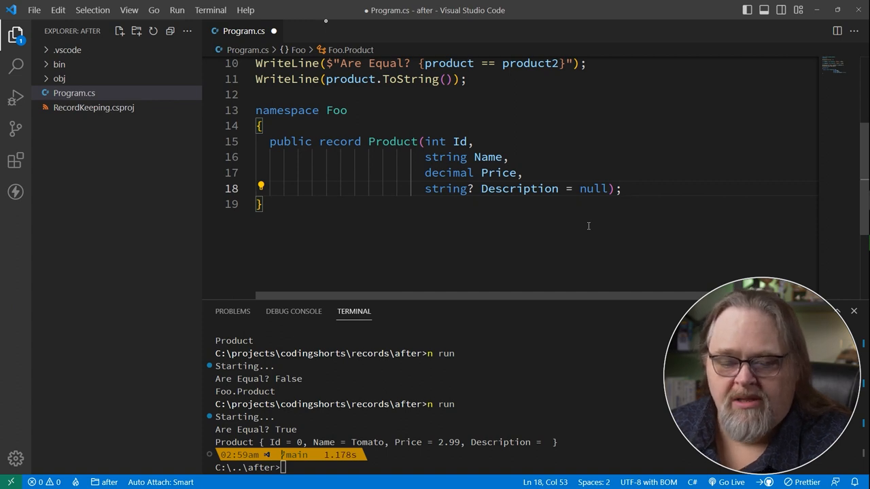
mouse_move(279, 134)
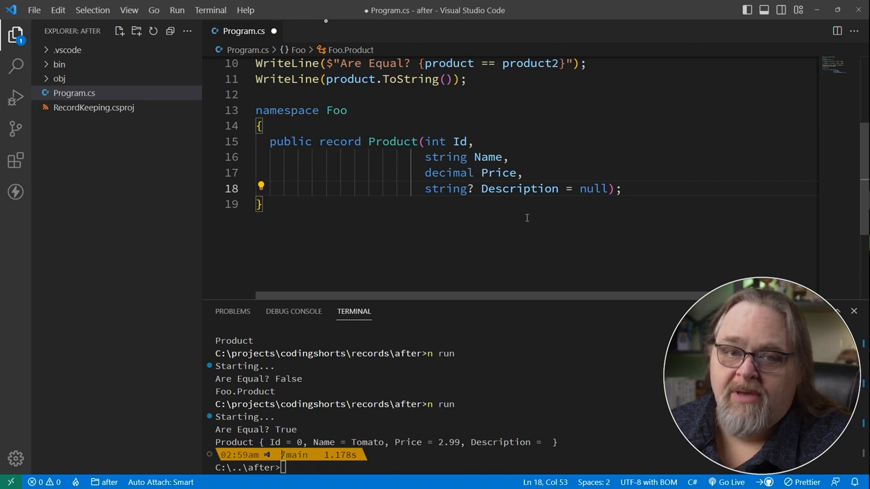
Add product3, a Tomato Product priced at 1.99m, below product2
scroll(up, 3)
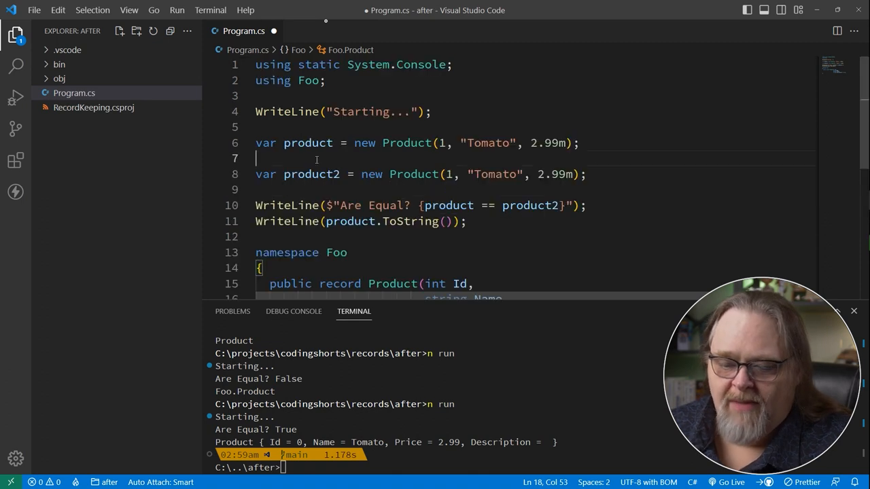
text(product)
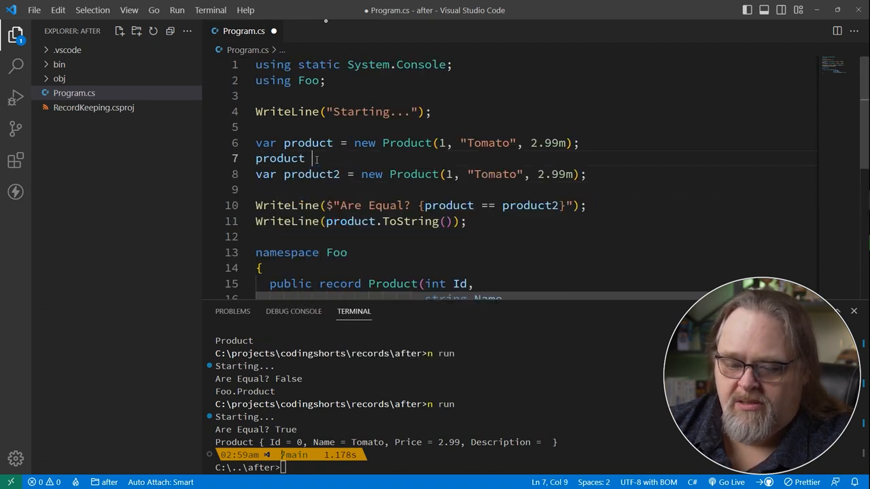
text(.Price =)
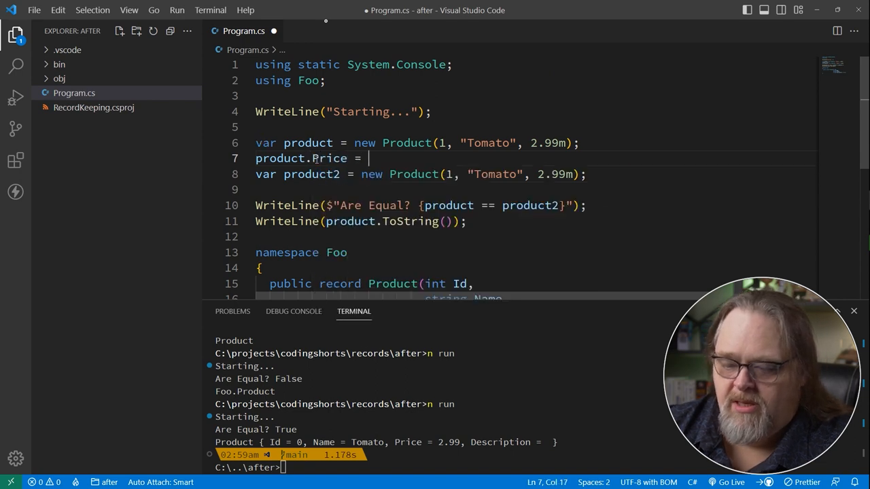
text(1.99m,;)
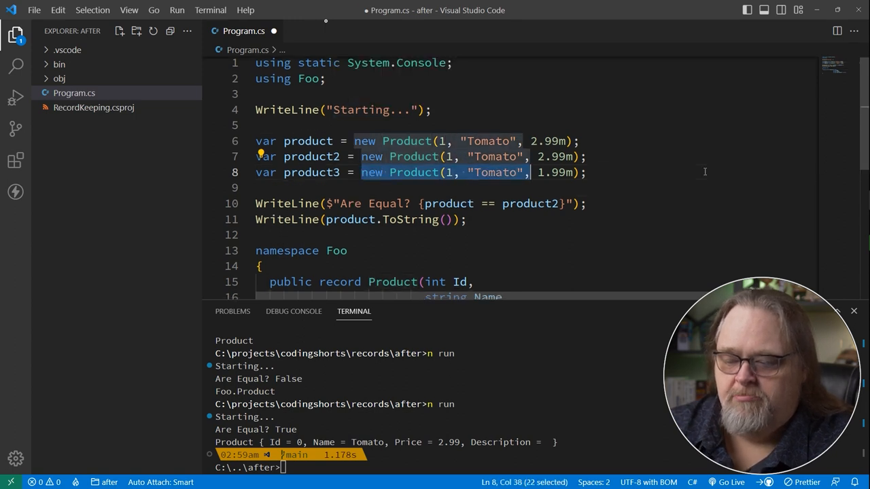
Set product3 to product with { Price = 1.99m } and highlight both lines for comparison
text(product3 = product)
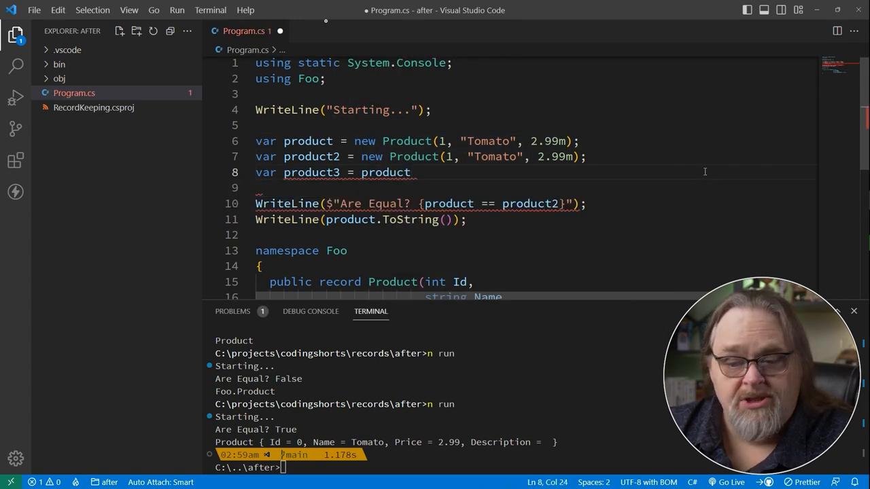
text(with { Price = 1.99m};)
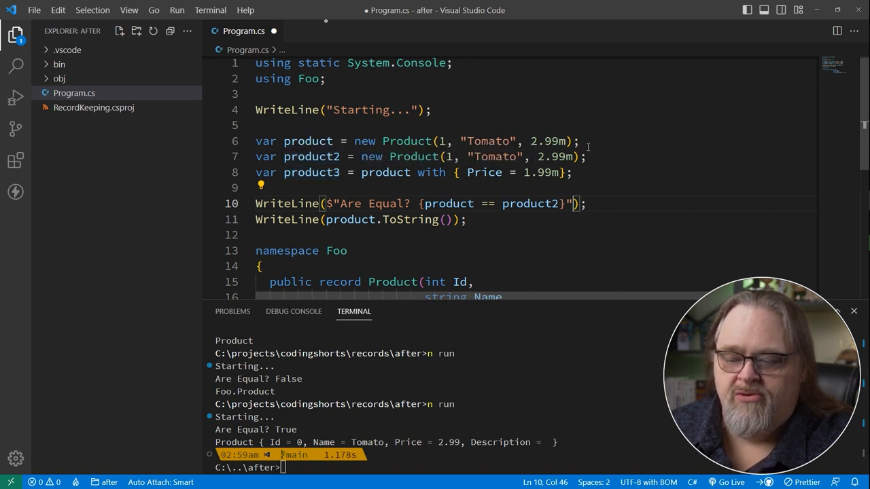
mouse_move(608, 153)
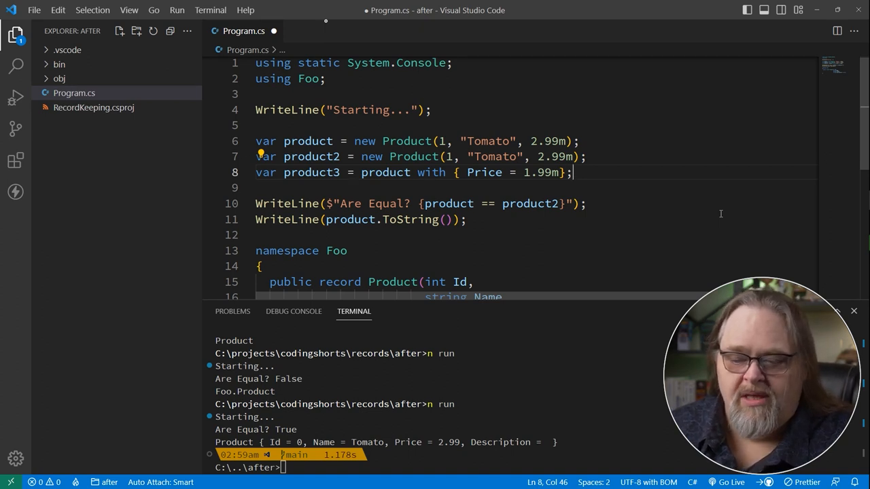
click(357, 141)
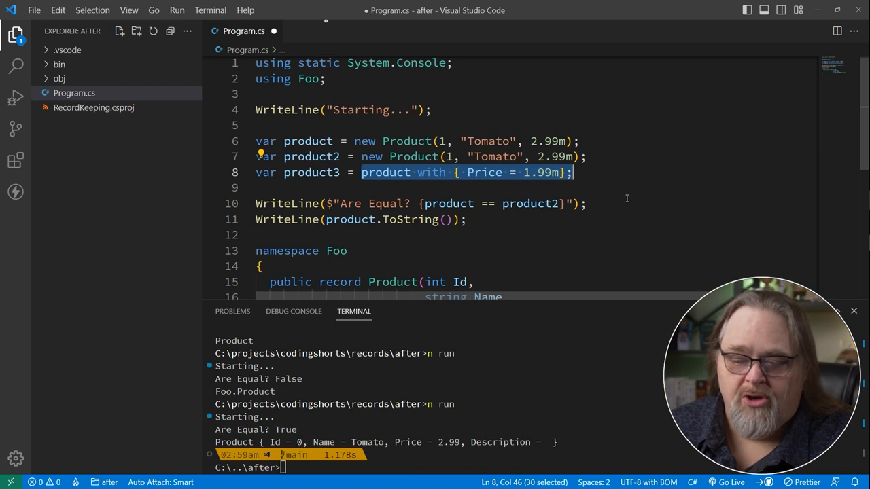
double_click(311, 172)
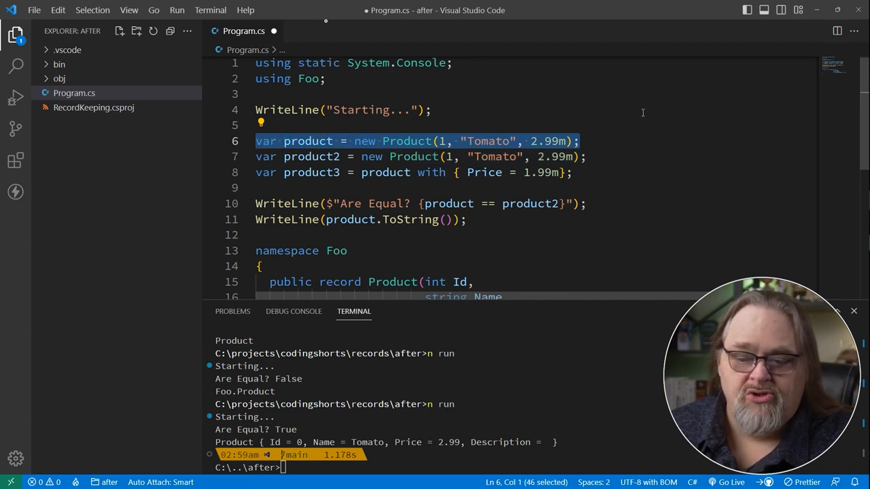
mouse_move(304, 183)
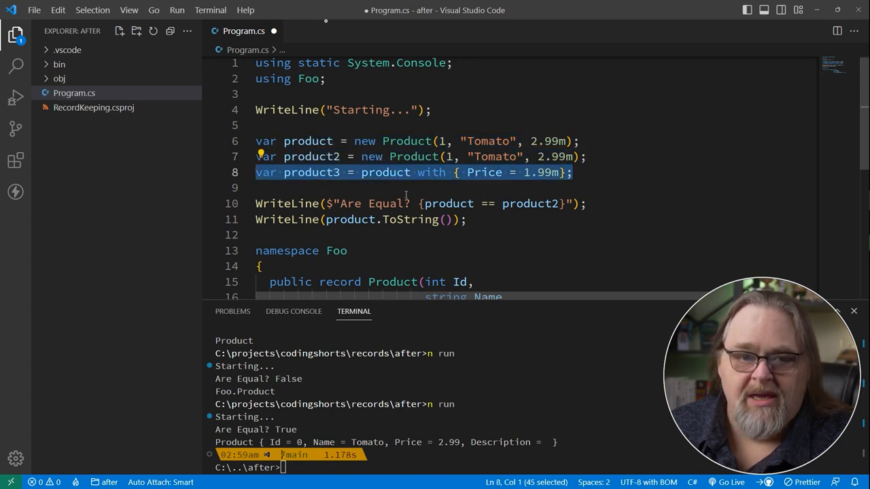
mouse_move(679, 197)
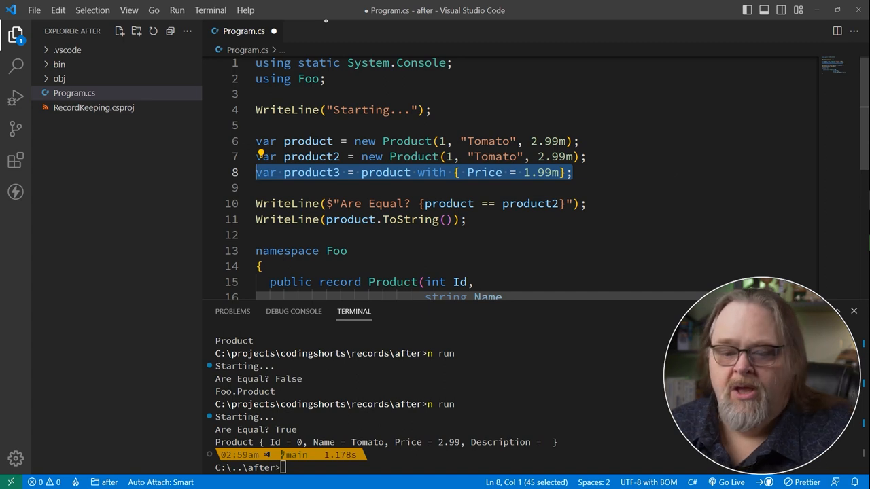
Below Product, declare the skeleton public record RetailProduct : Product();
scroll(down, 3)
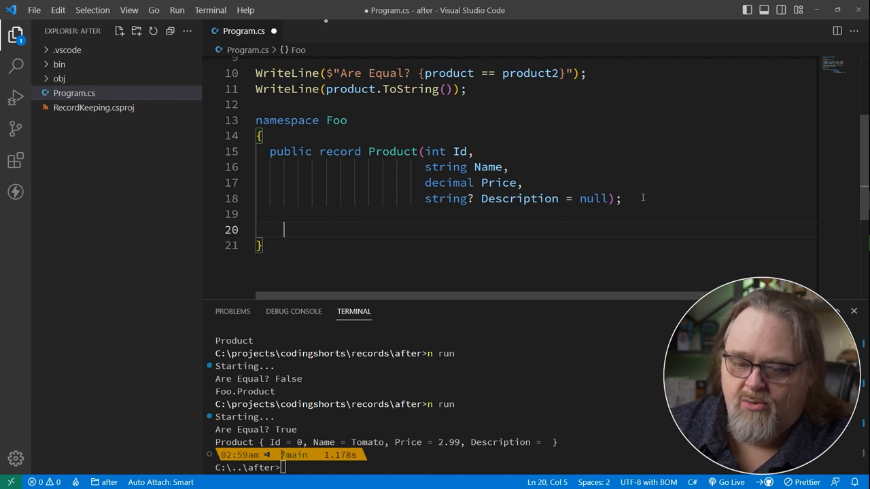
text(public record)
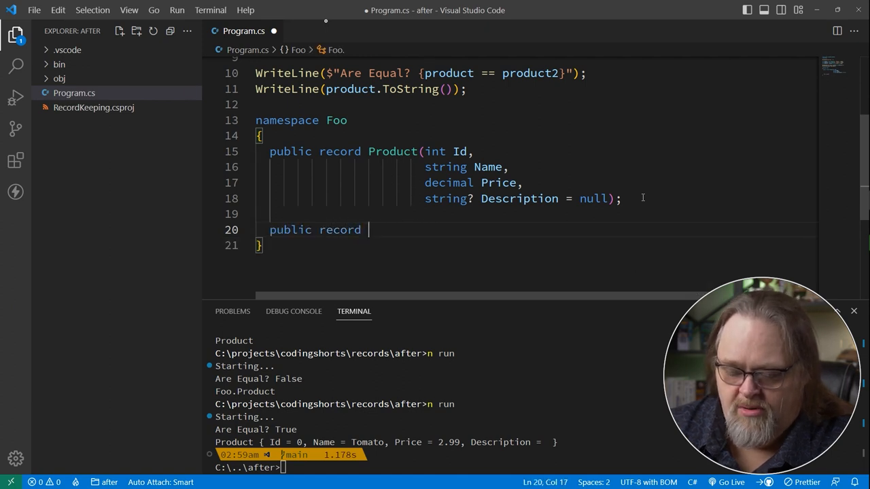
text(RetailProduct)
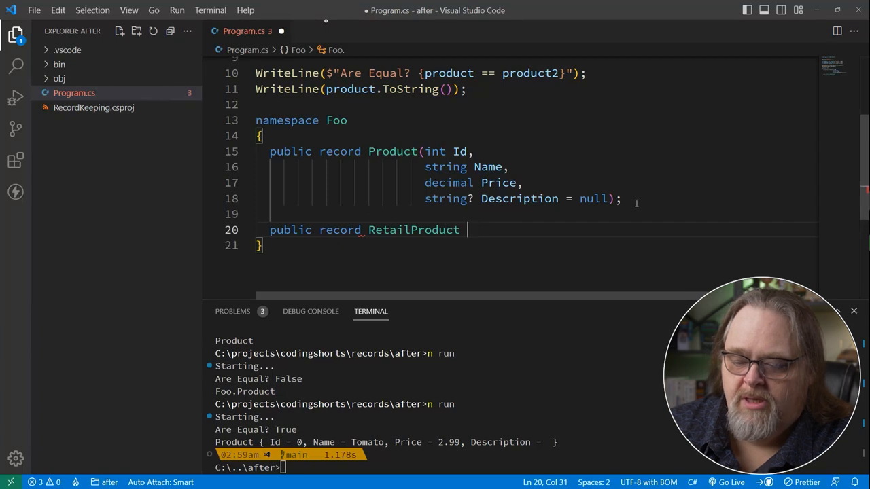
text(: Product)
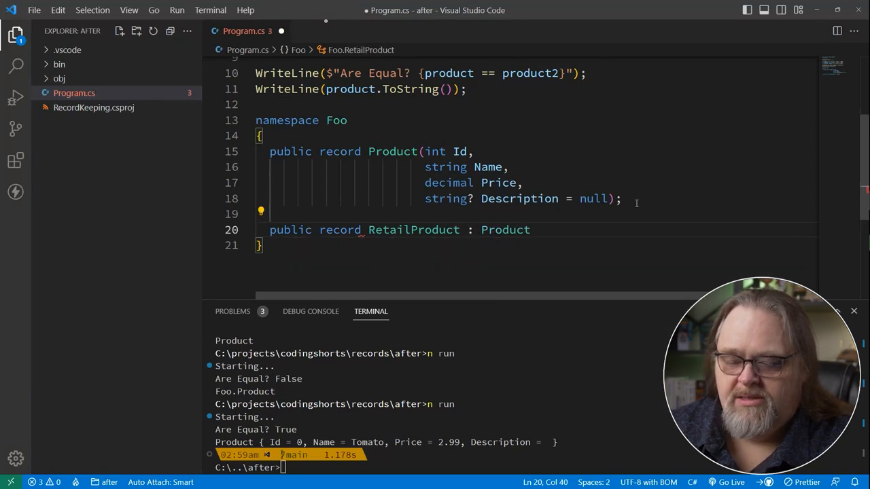
text(())
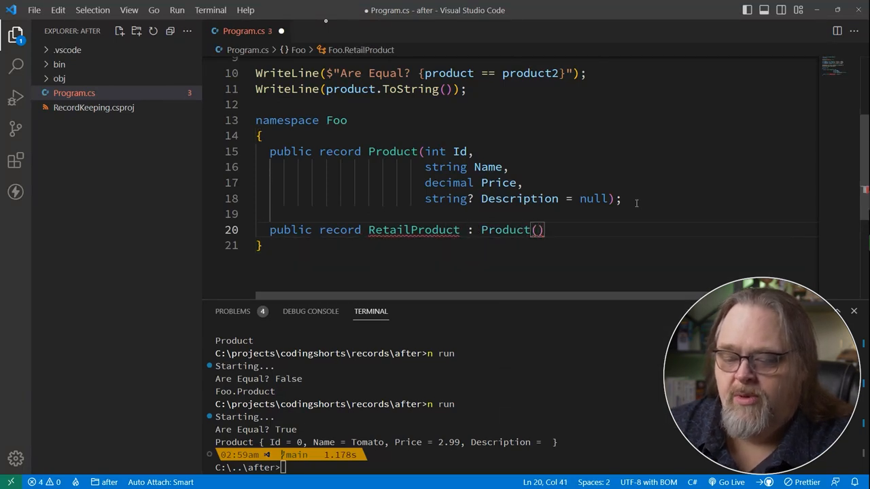
text(;)
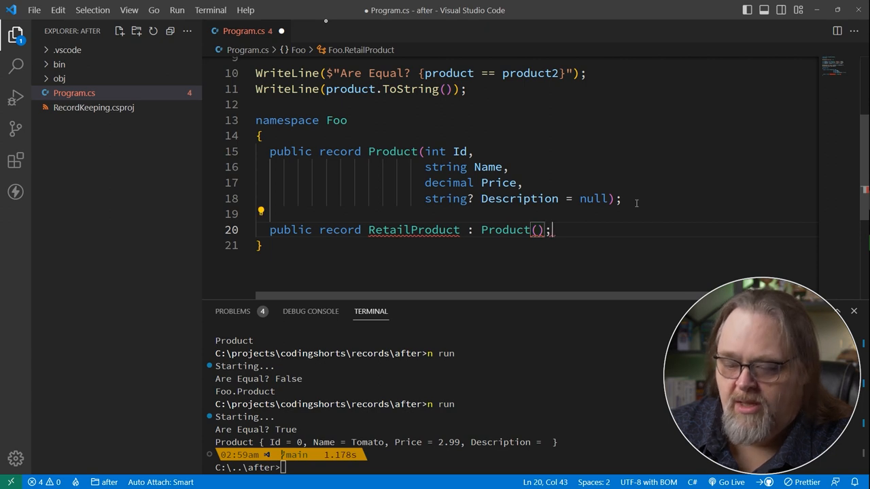
Give RetailProduct parameters int Id, string Name, decimal Price, string? Description, int NumInStock
double_click(505, 229)
text((int id,)
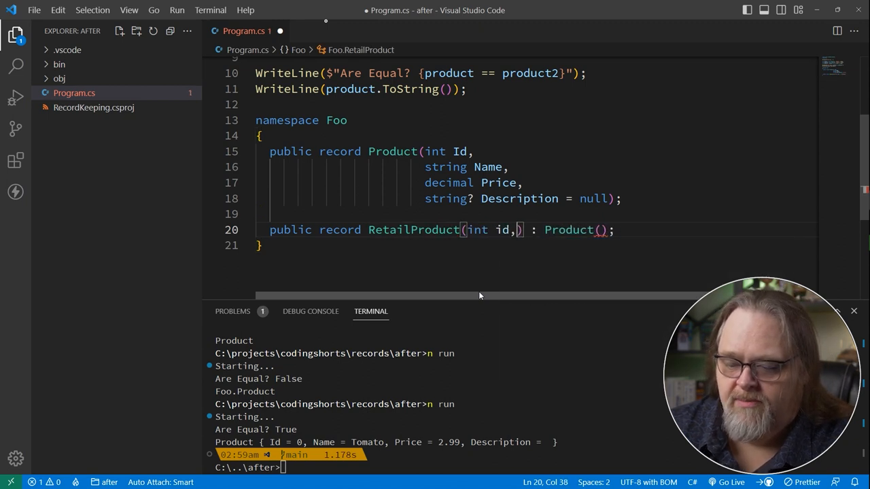
text(Id, string Name, decim)
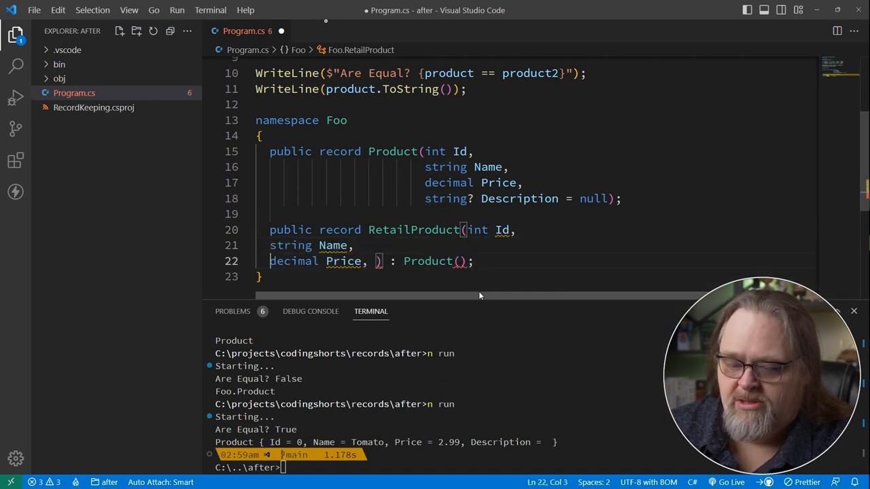
text(string)
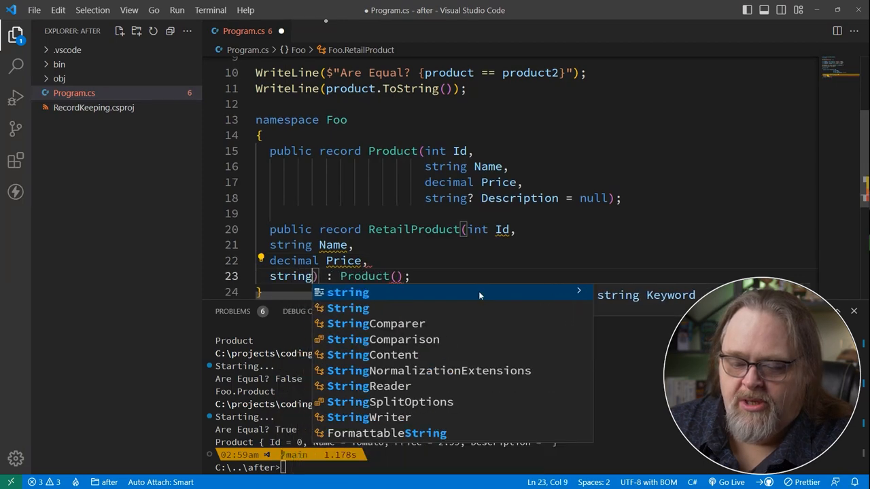
text(? Description,)
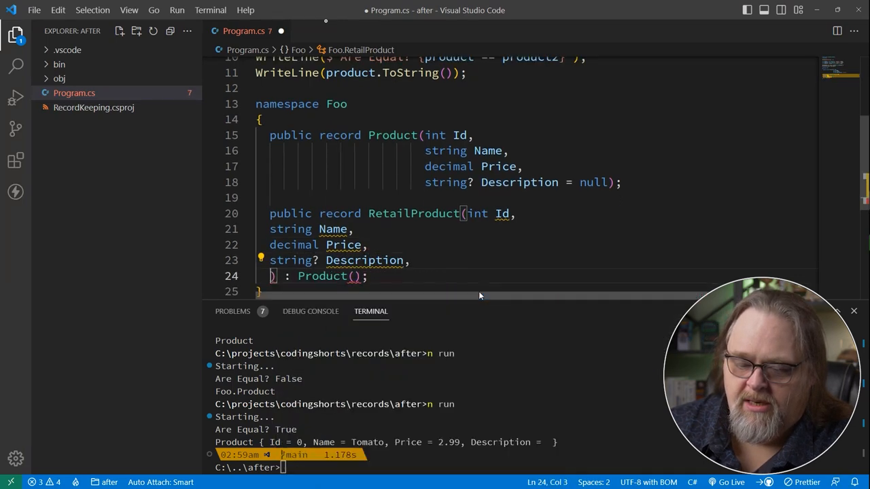
text(int NumIn)
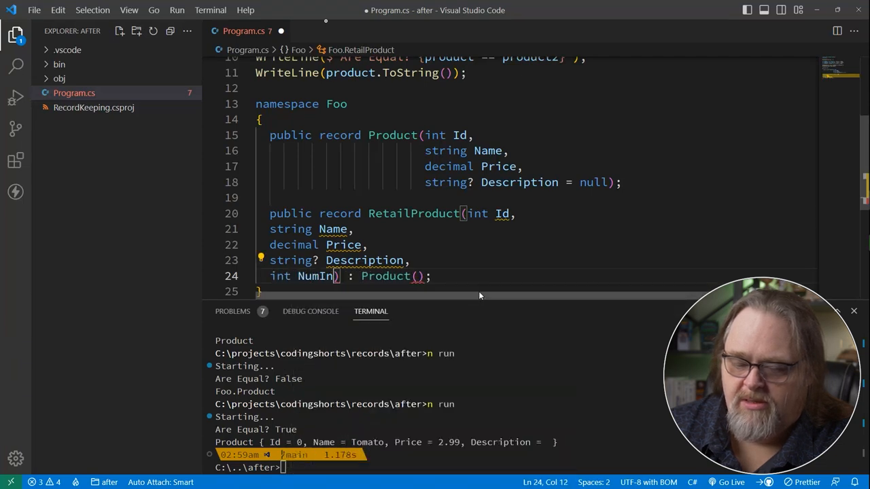
text(Stock)
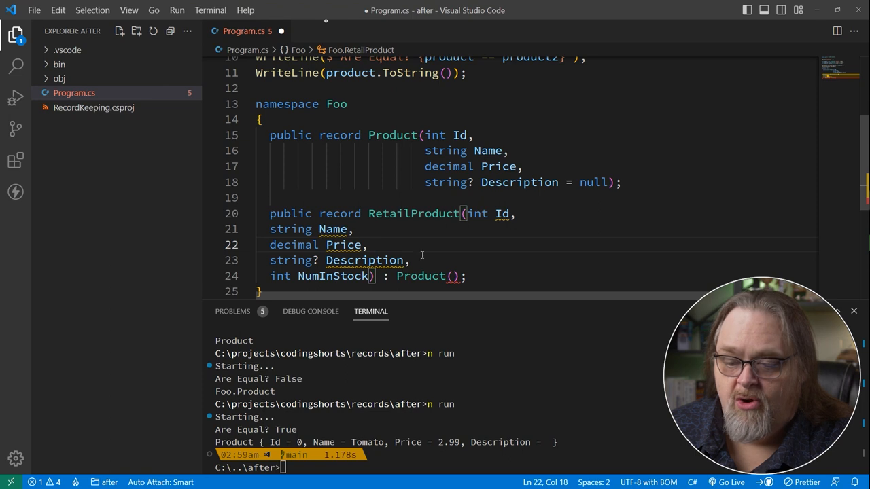
Pass Id, Name, Price to the base Product call
click(453, 276)
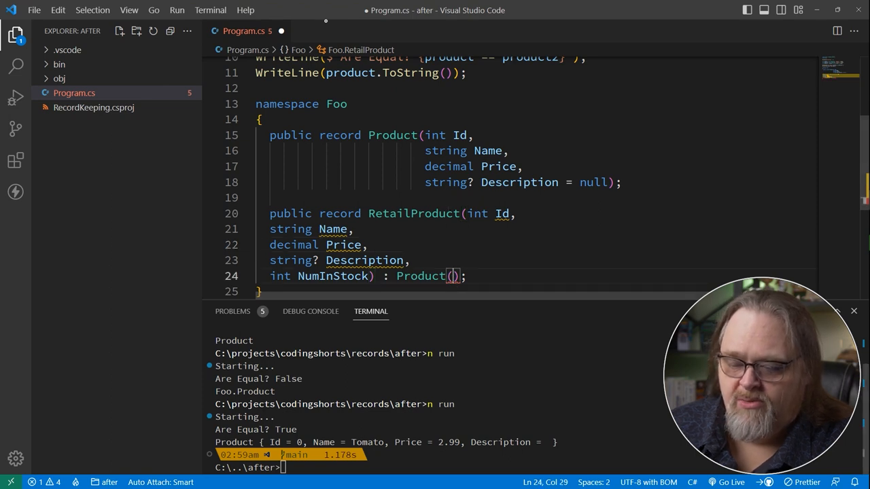
text(I)
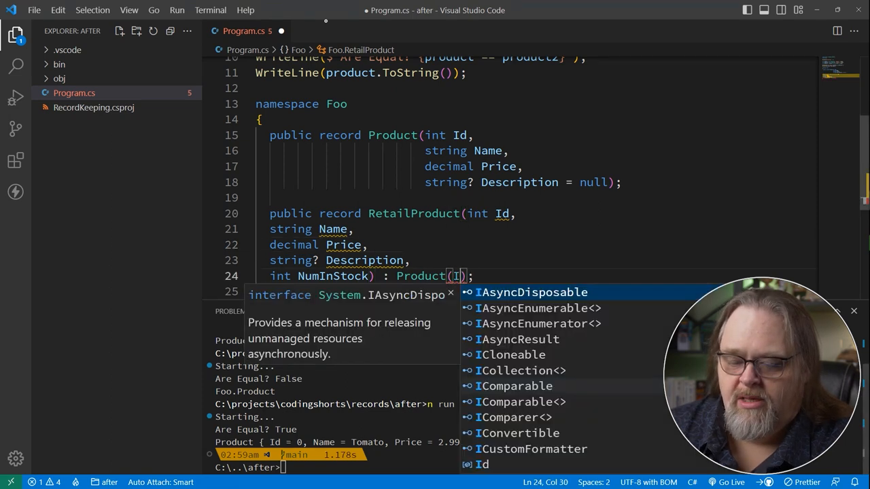
text(d, Name, Price)
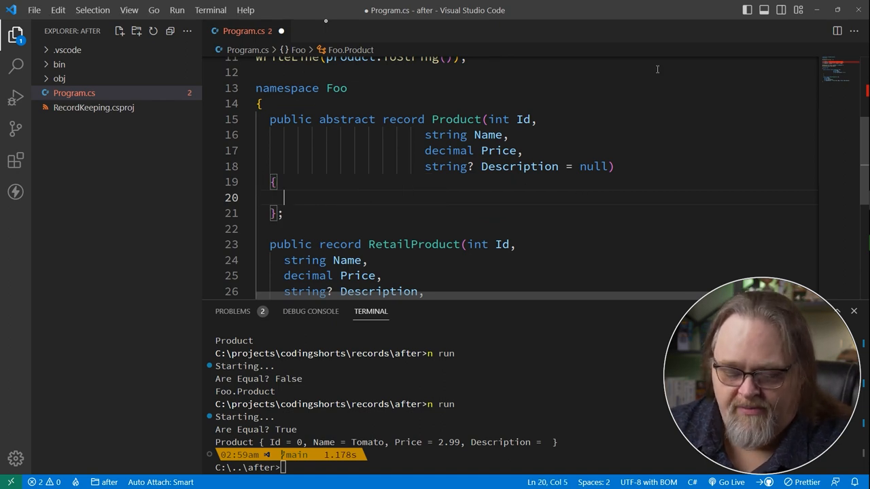
Add public bool IsLowPrice() returning whether Price is below 100 to Product
text(public bool IsLowPrice() => return Price < 100)
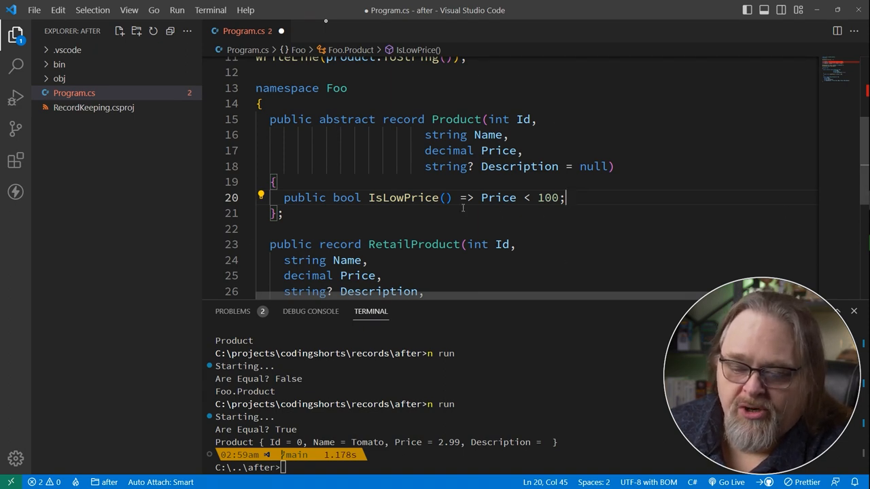
mouse_move(690, 218)
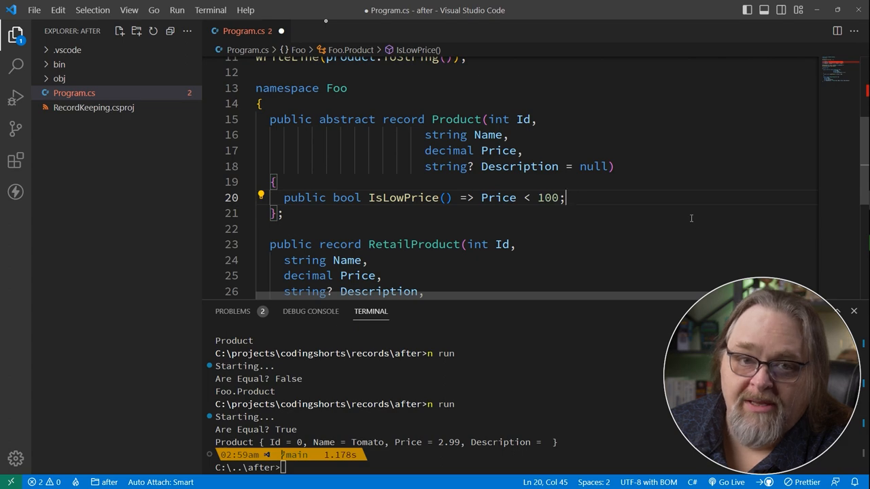